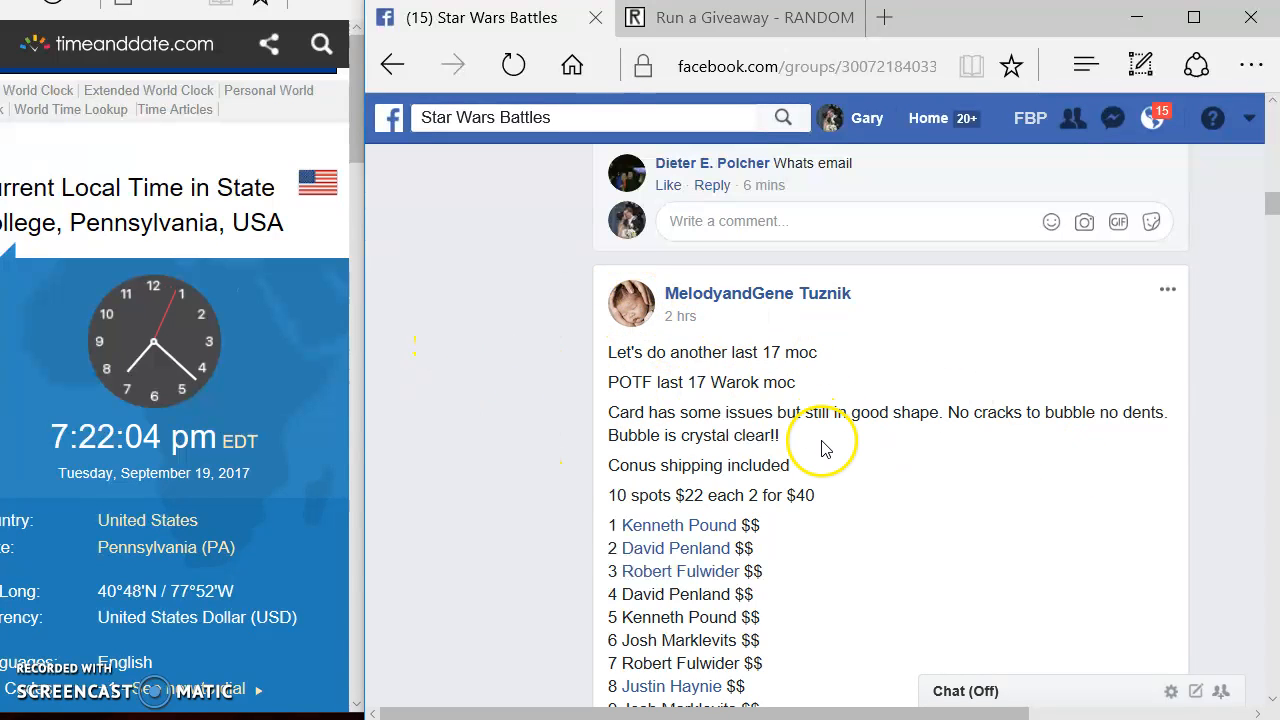
mouse_move(628, 430)
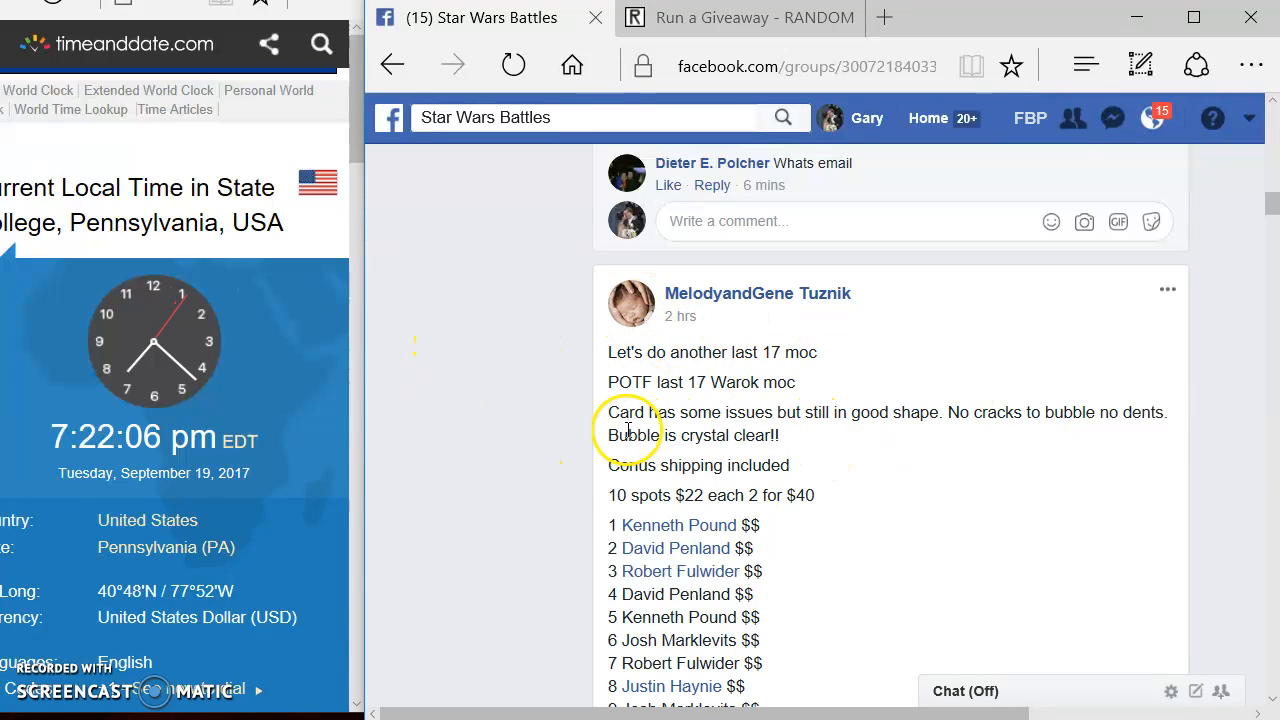
Copy the Facebook post's ten numbered spot lines into the RANDOM.ORG giveaway entries
scroll("down", 3)
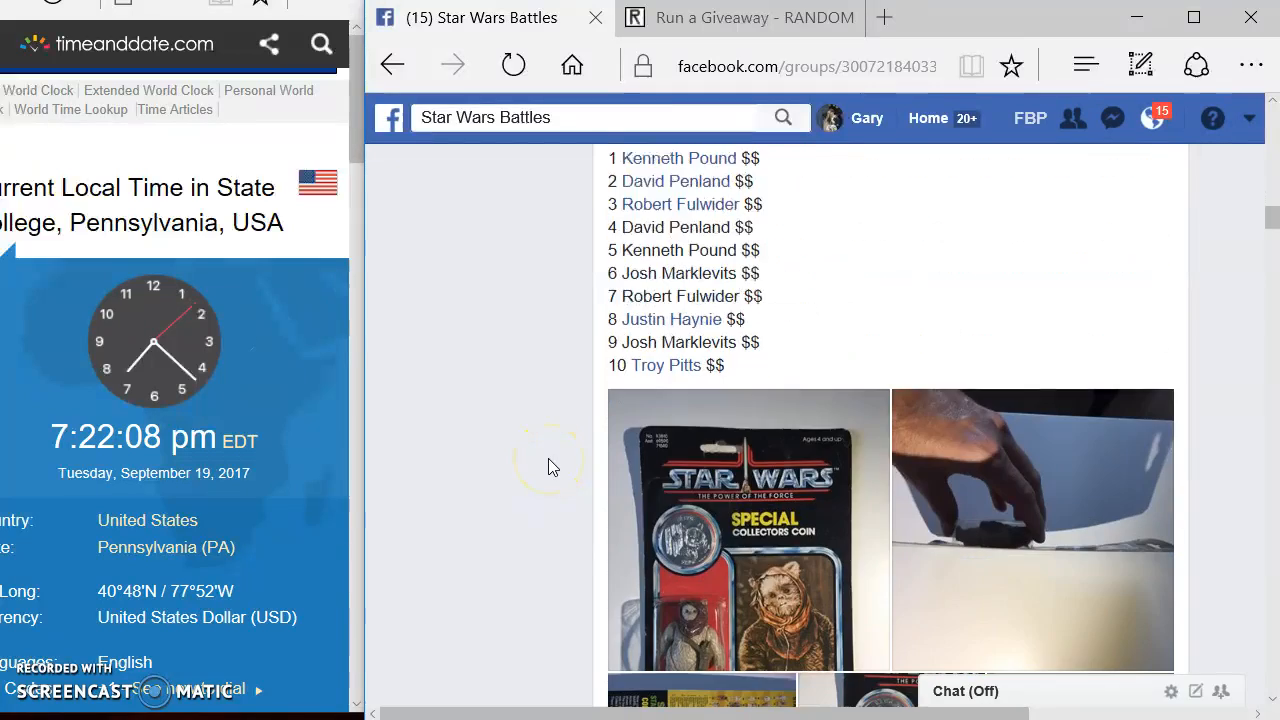
scroll("down", 3)
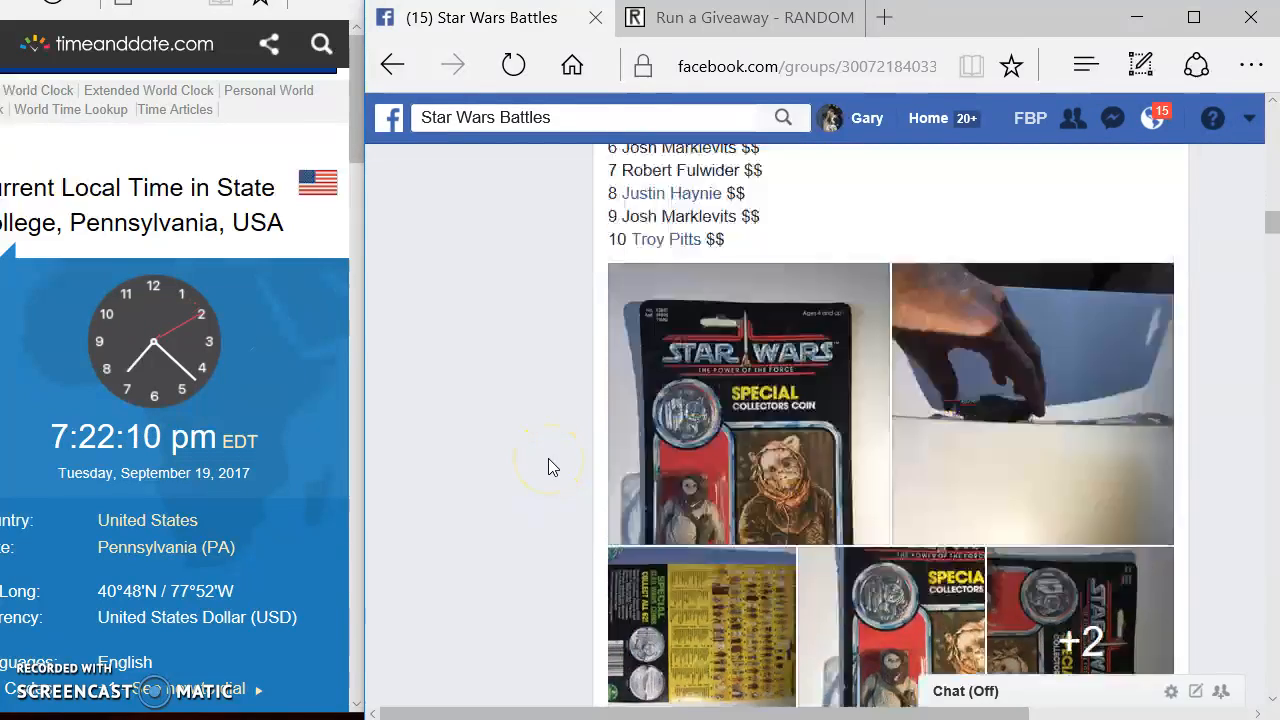
scroll("down", 3)
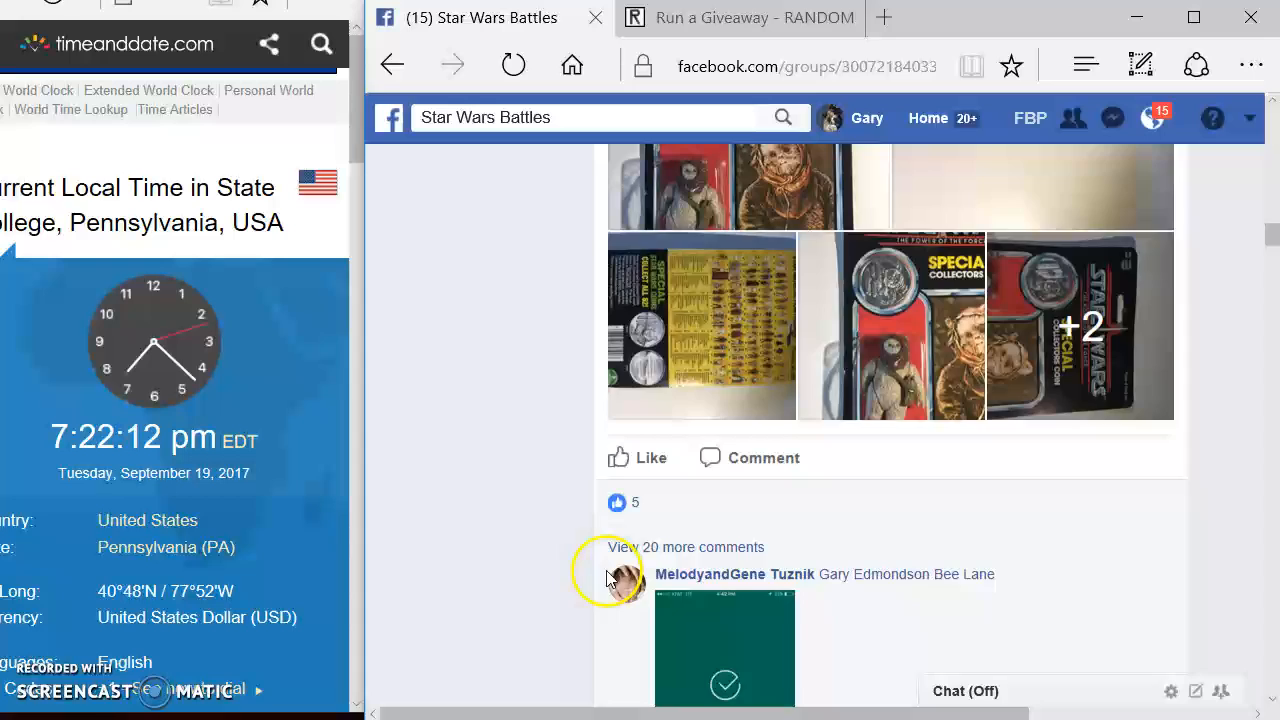
scroll("down", 3)
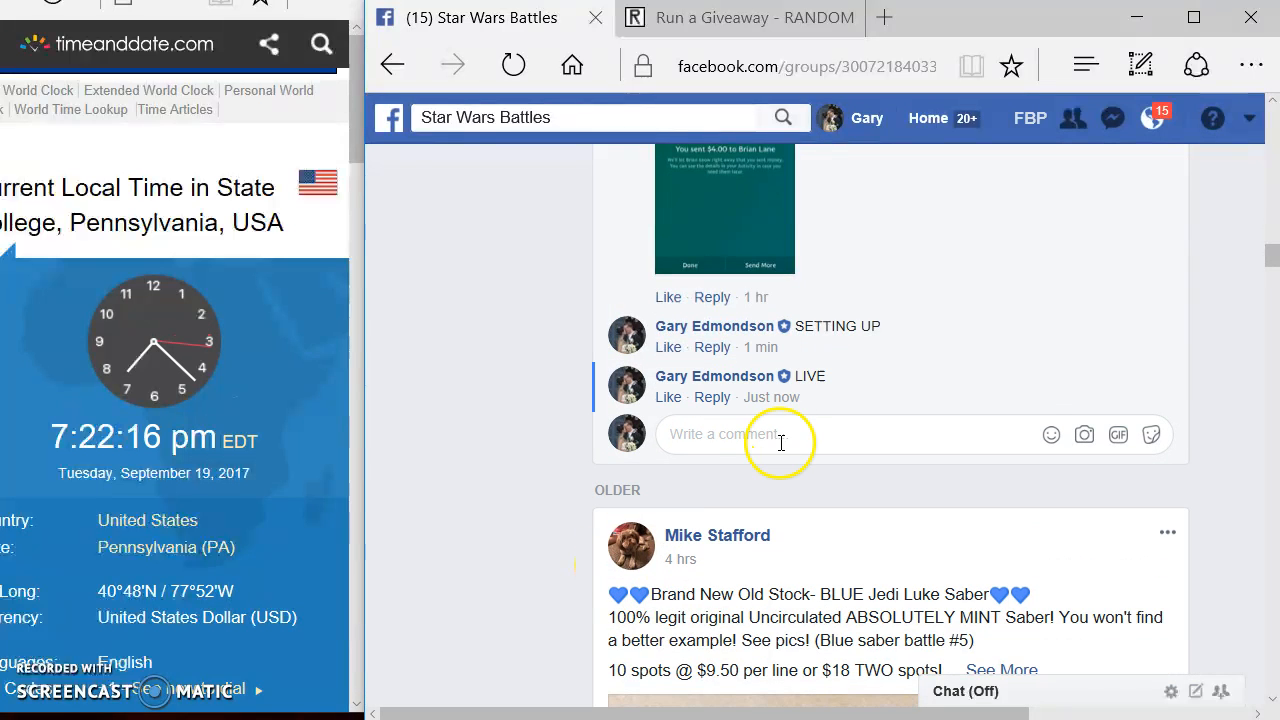
mouse_move(771, 397)
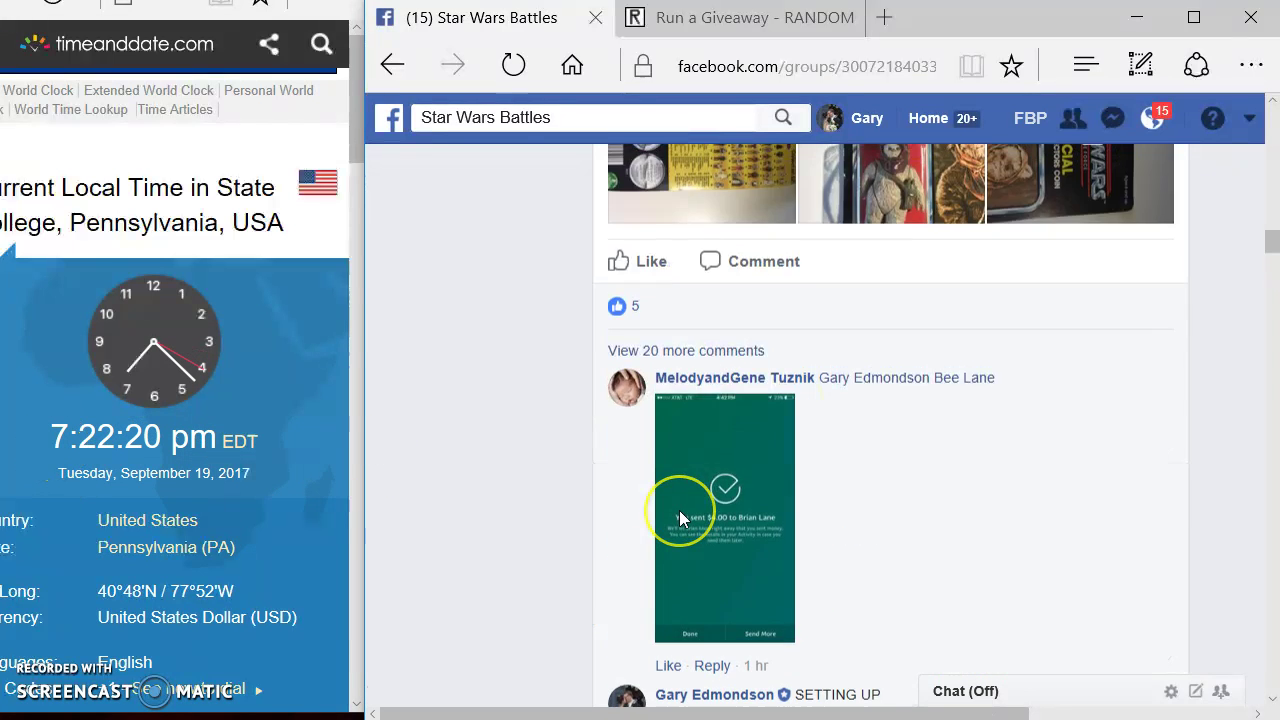
scroll("up", 3)
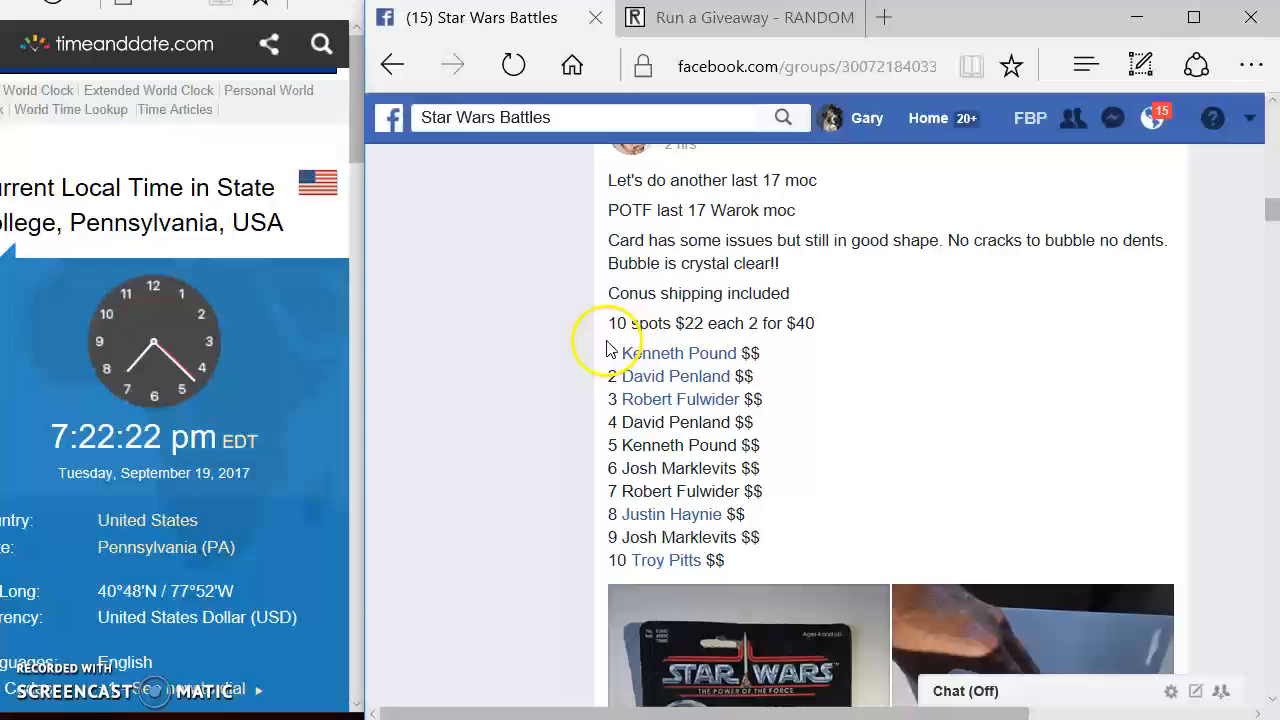
left_click_drag(608, 345, 730, 568)
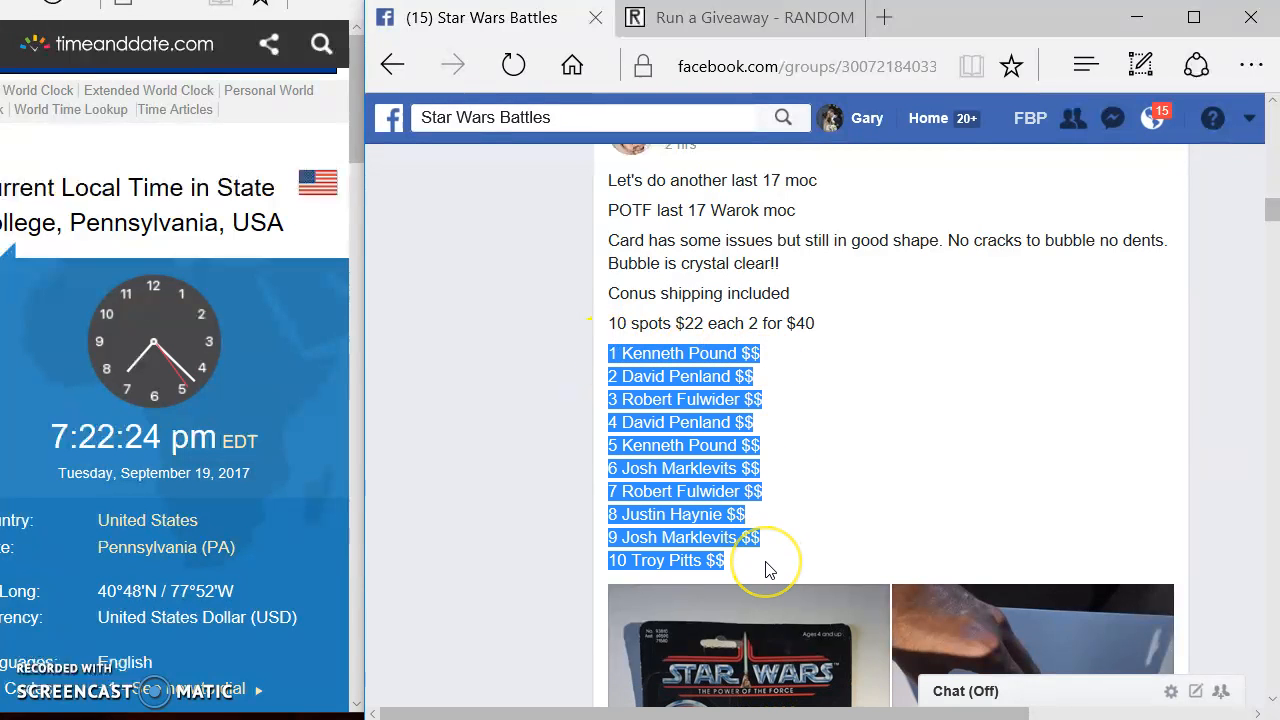
mouse_move(740, 95)
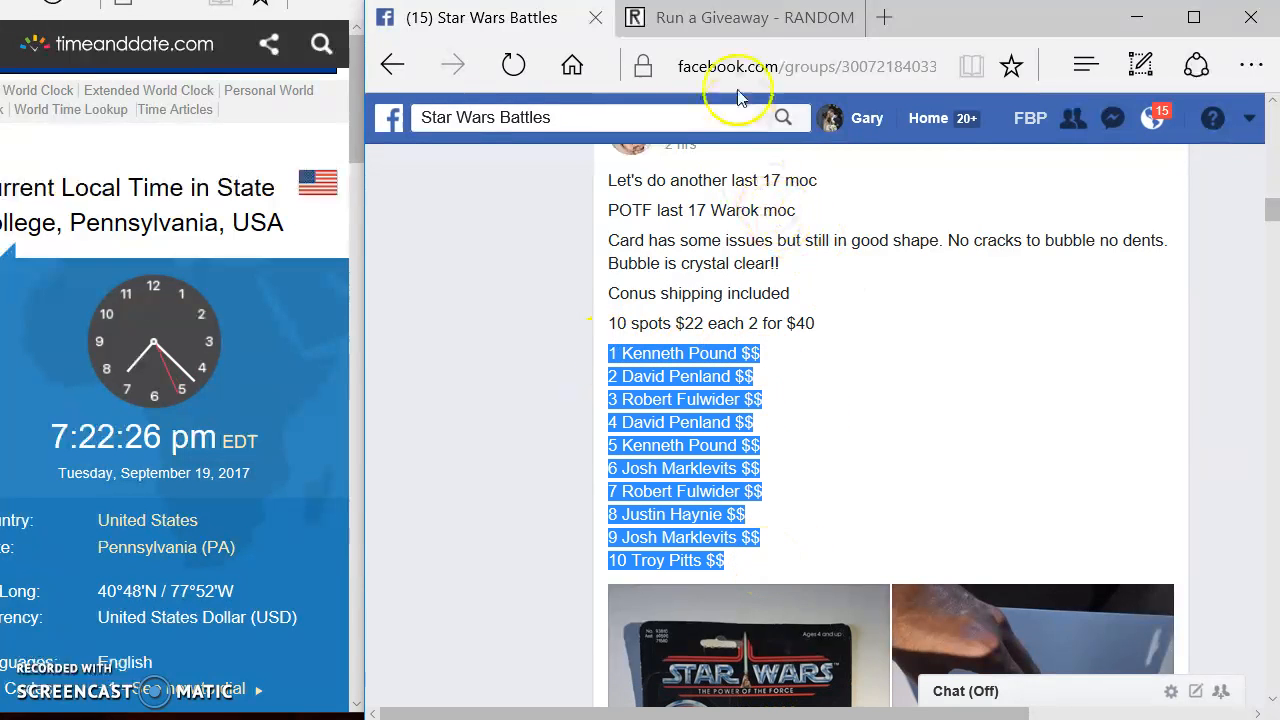
left_click(740, 18)
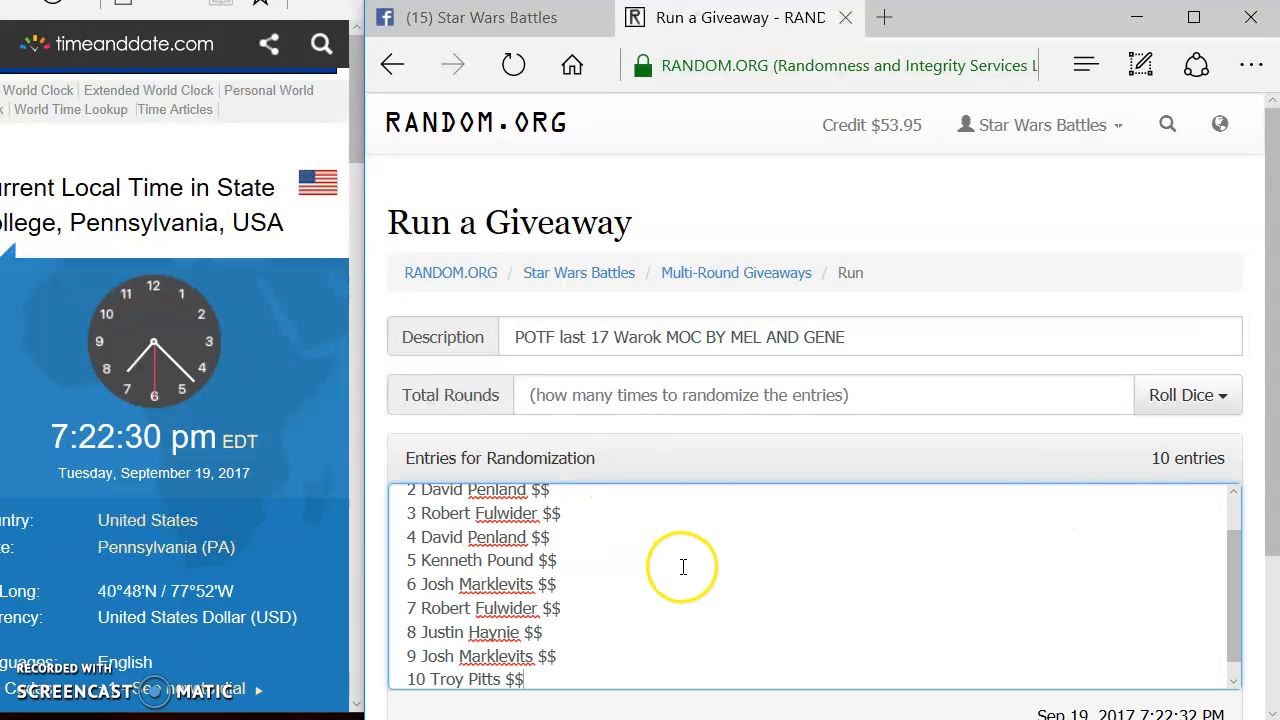
Roll 2d6 until Total Rounds reads 10, then begin the giveaway
left_click(1188, 301)
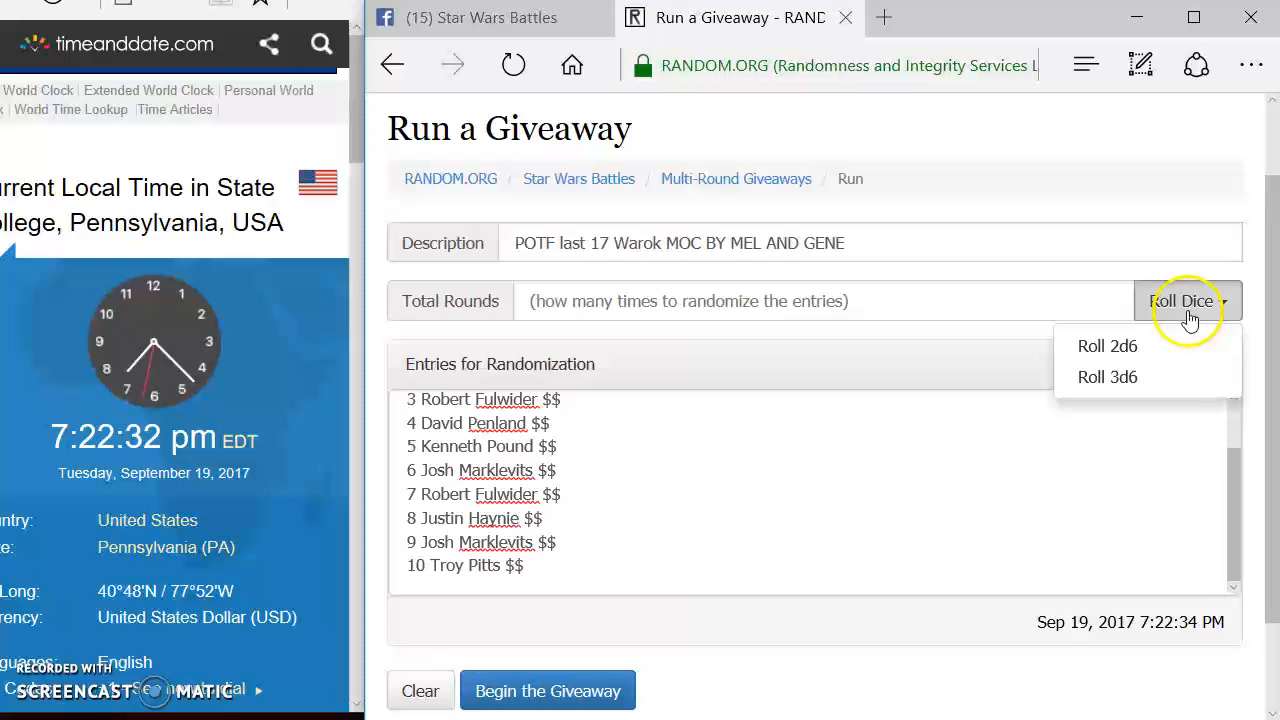
left_click(1107, 346)
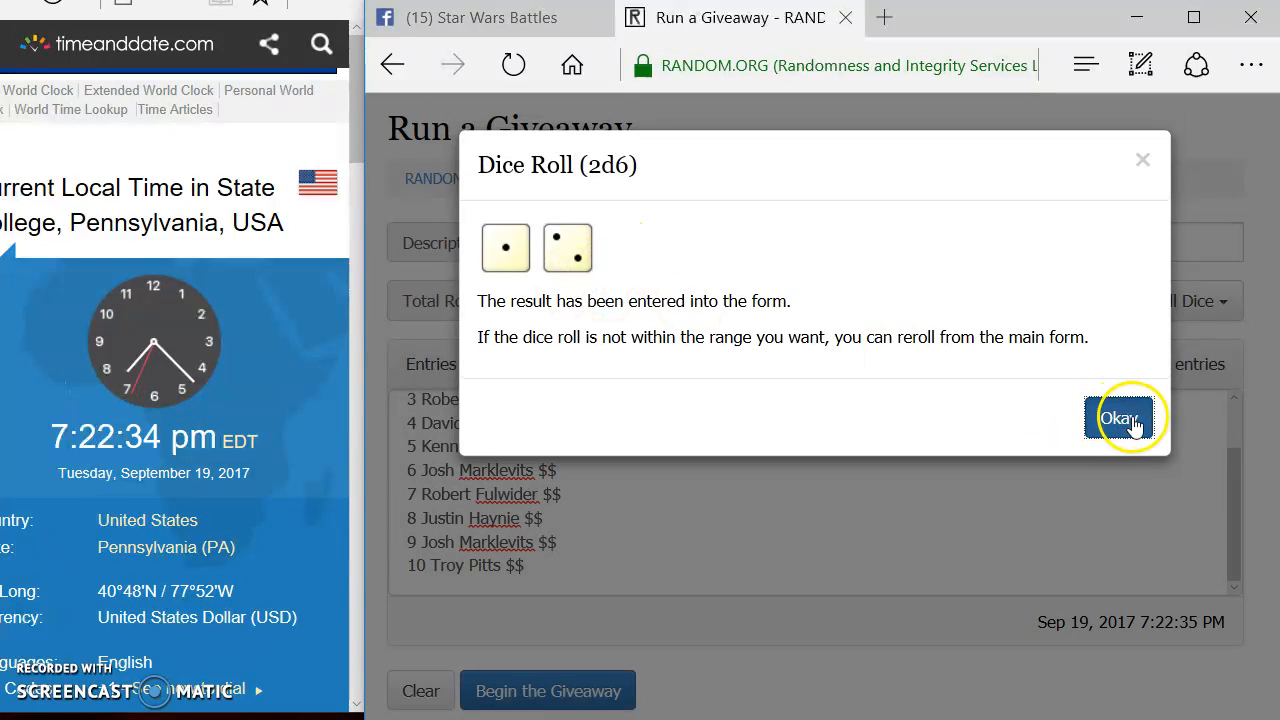
left_click(1120, 418)
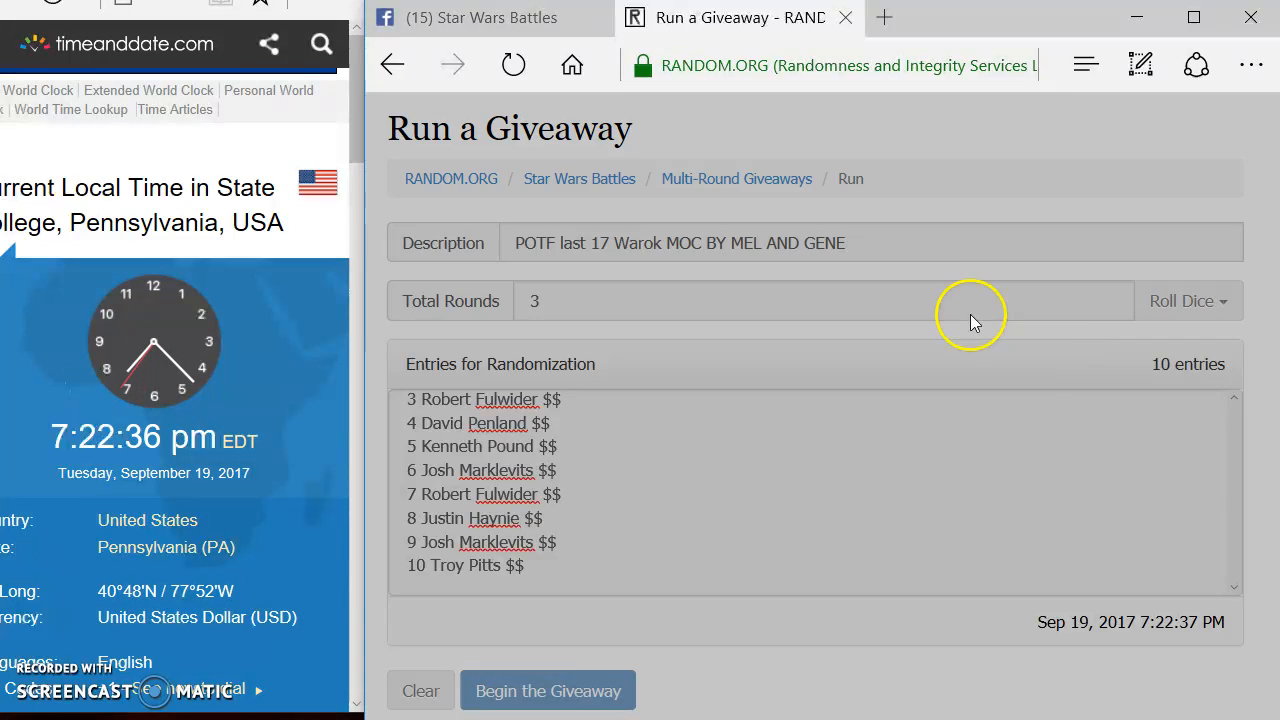
left_click(1181, 301)
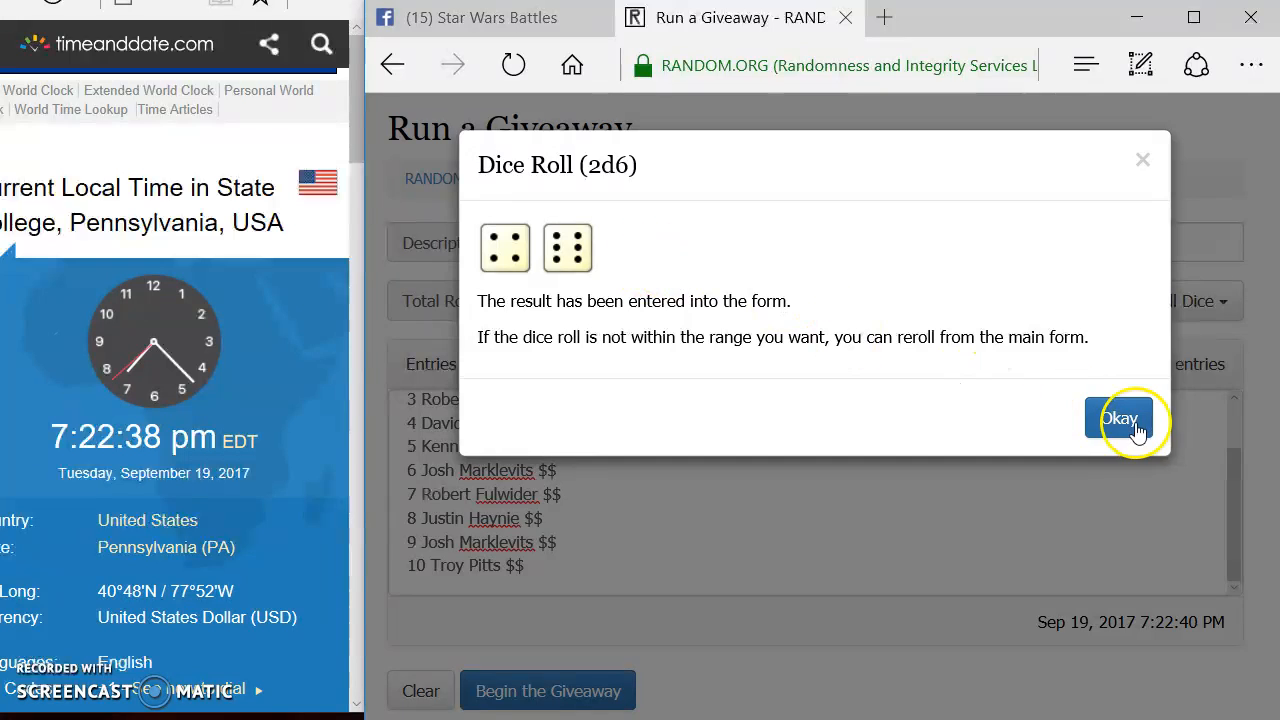
left_click(1119, 418)
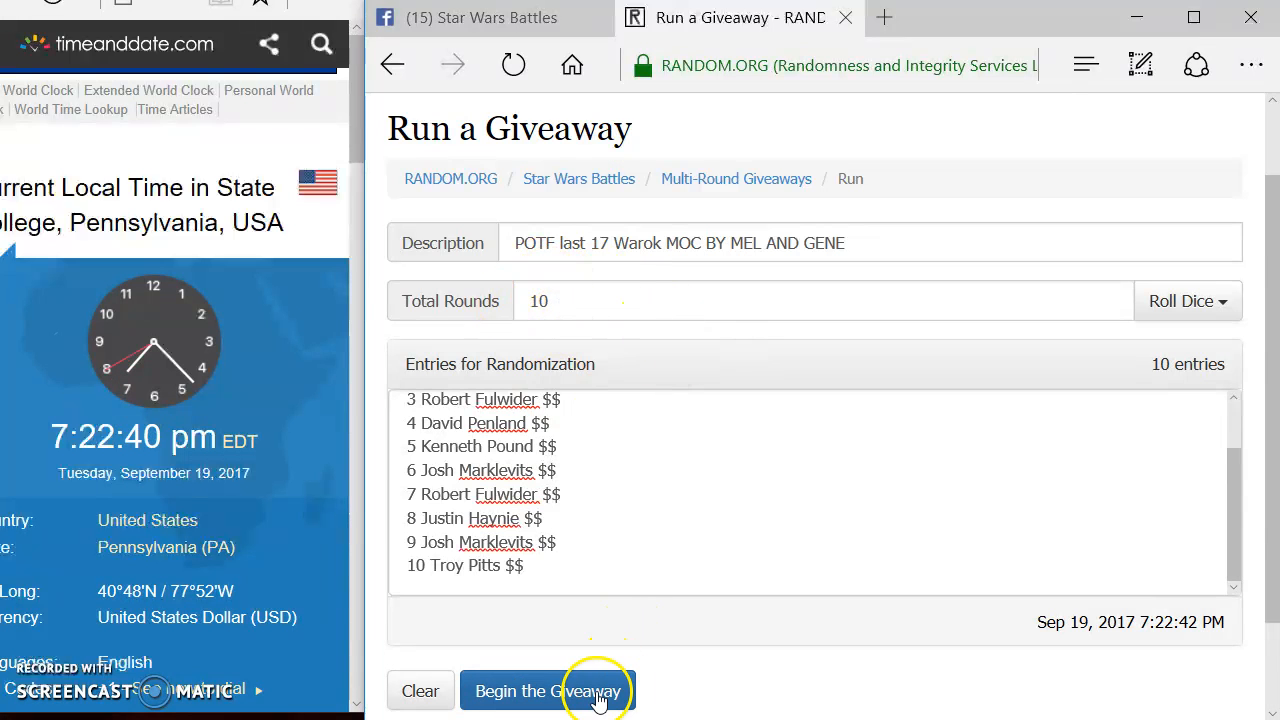
left_click(547, 691)
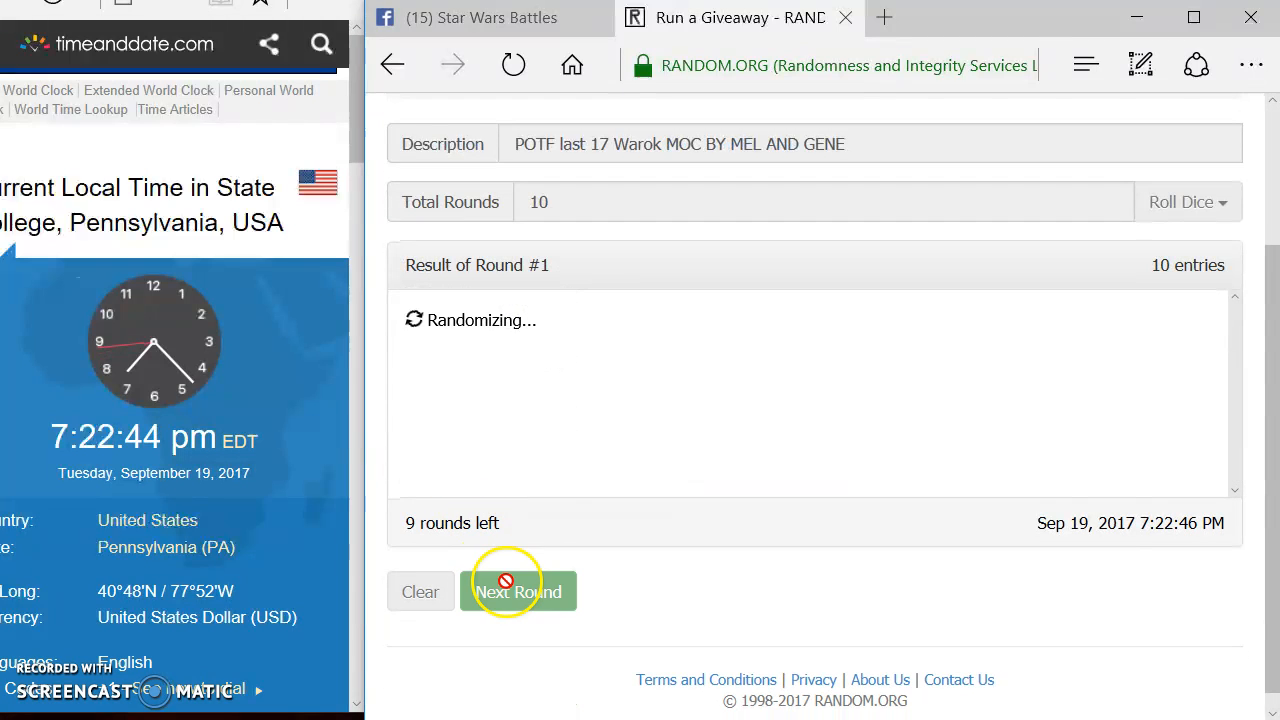
Draw giveaway rounds through round 9, then return to the Star Wars Battles thread
left_click(518, 591)
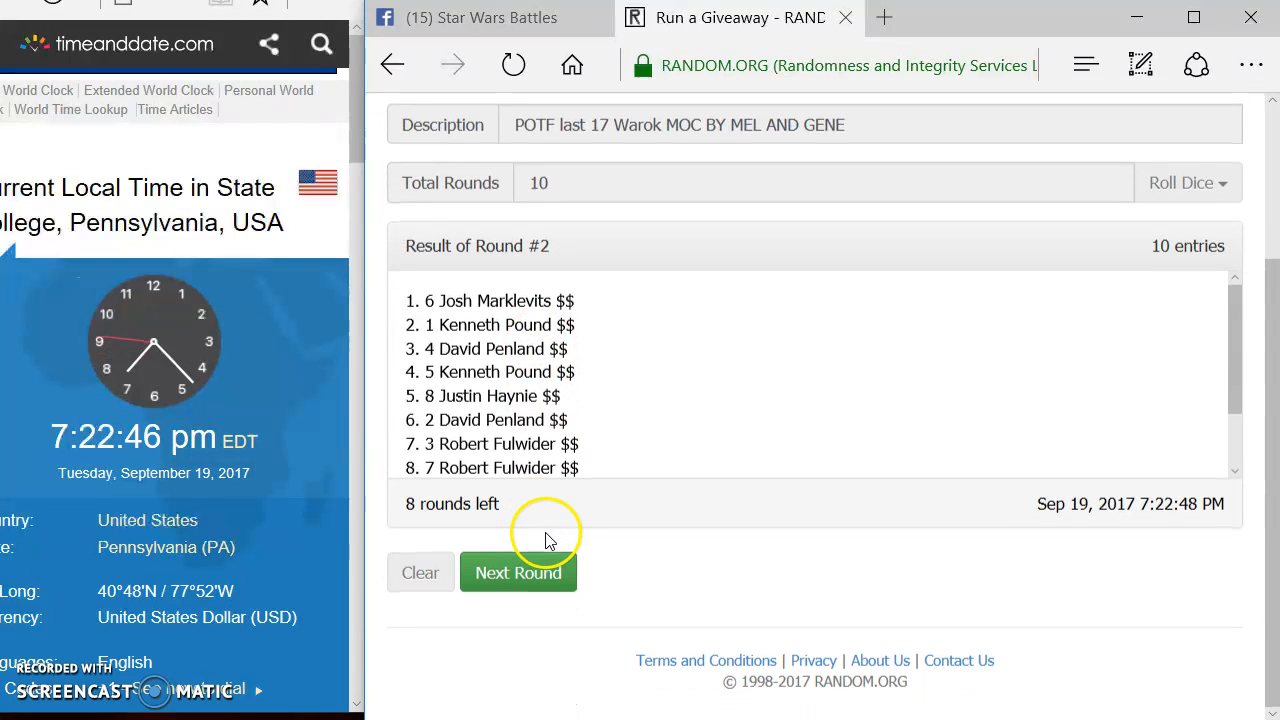
left_click(518, 572)
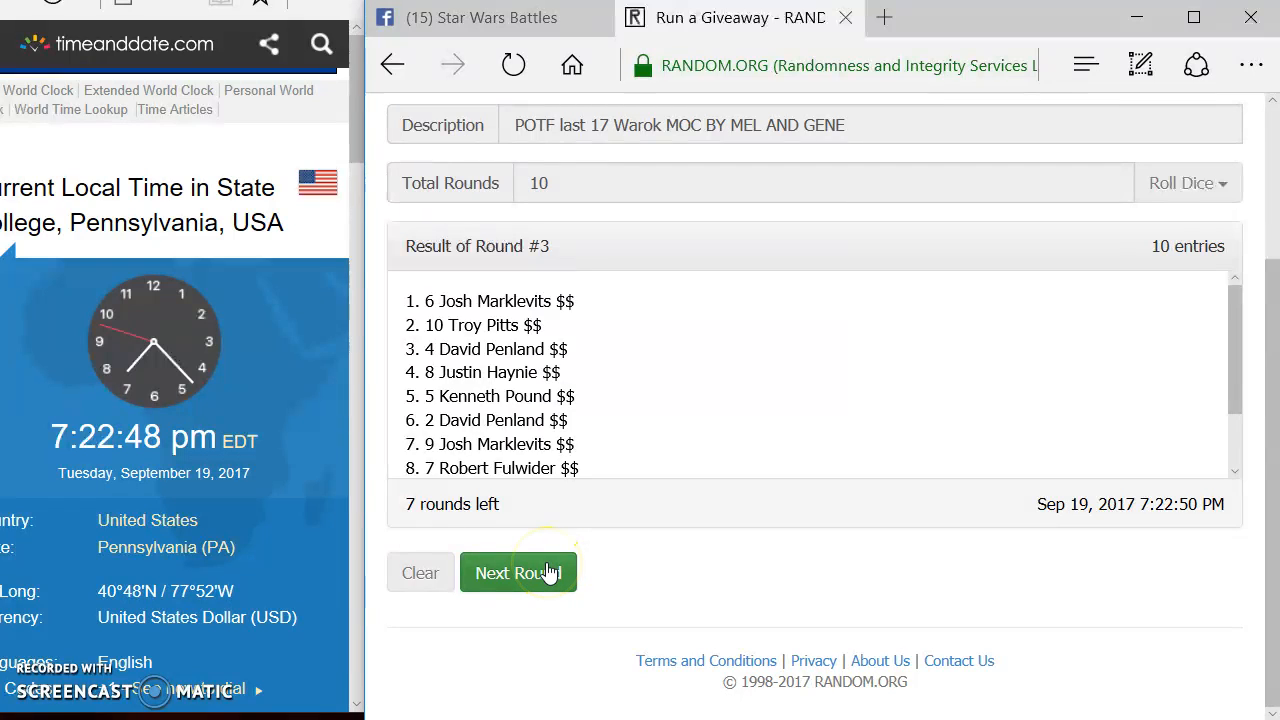
left_click(518, 572)
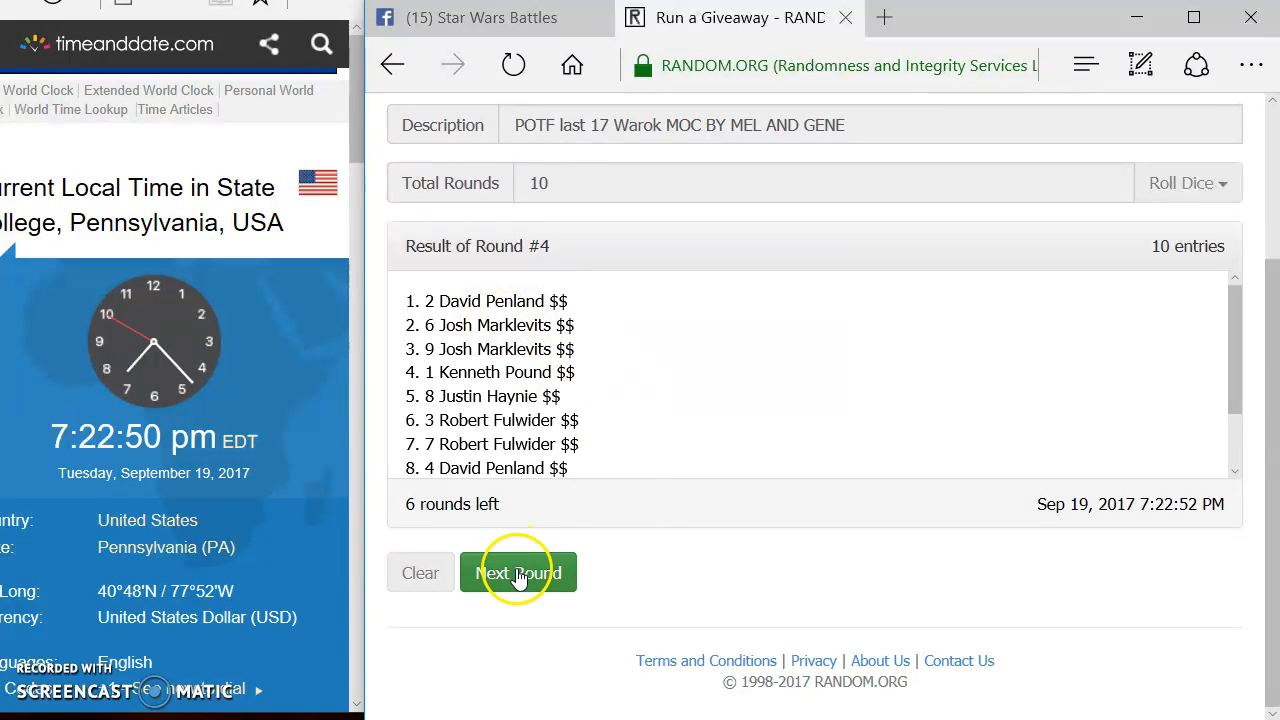
left_click(518, 572)
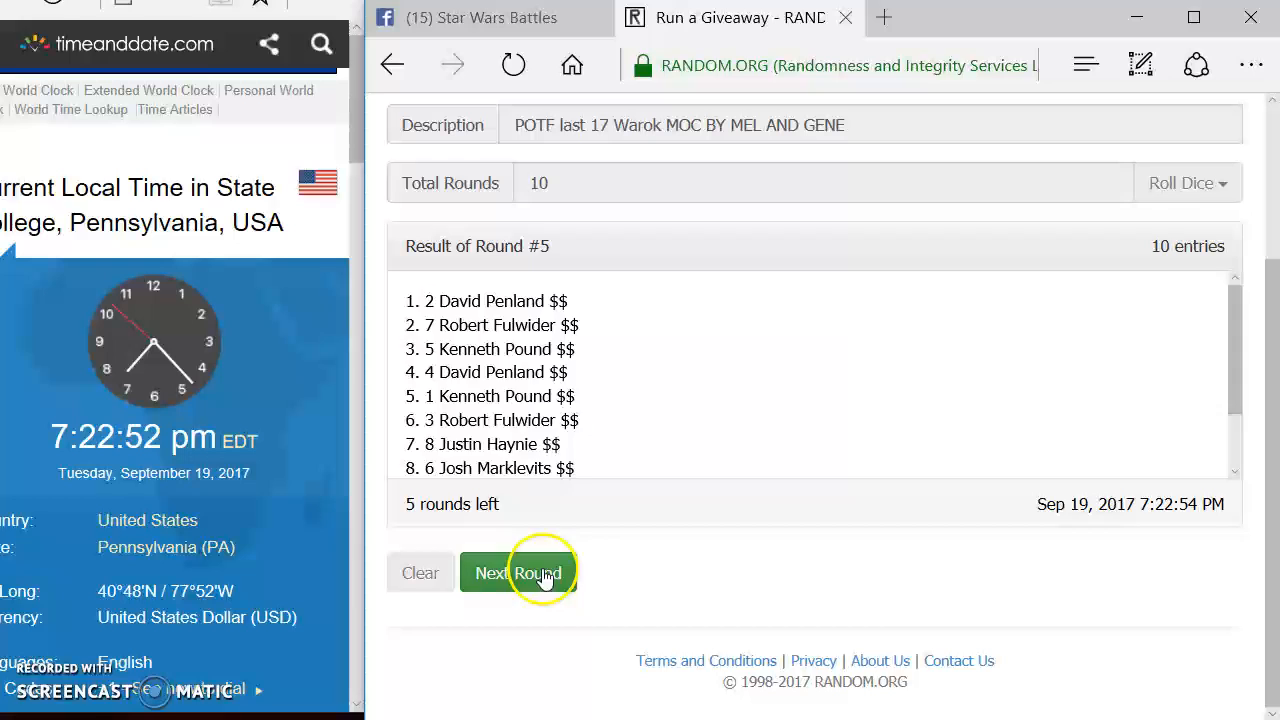
left_click(518, 572)
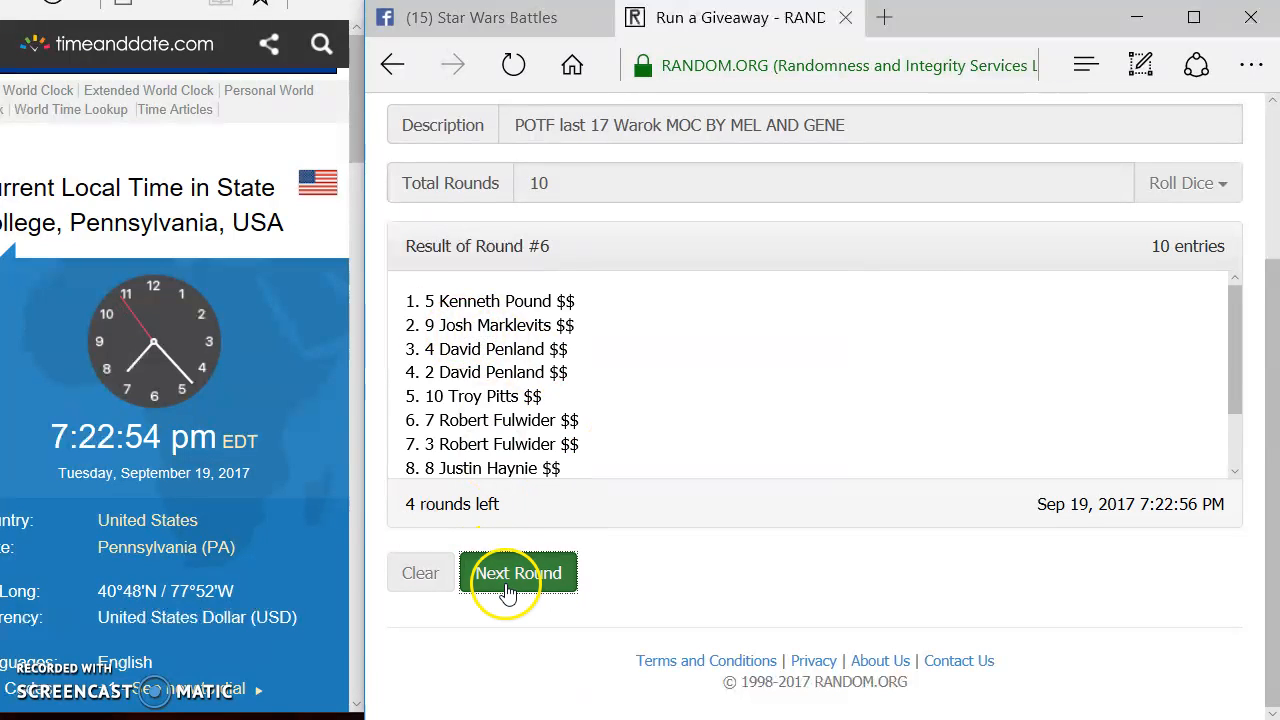
left_click(518, 573)
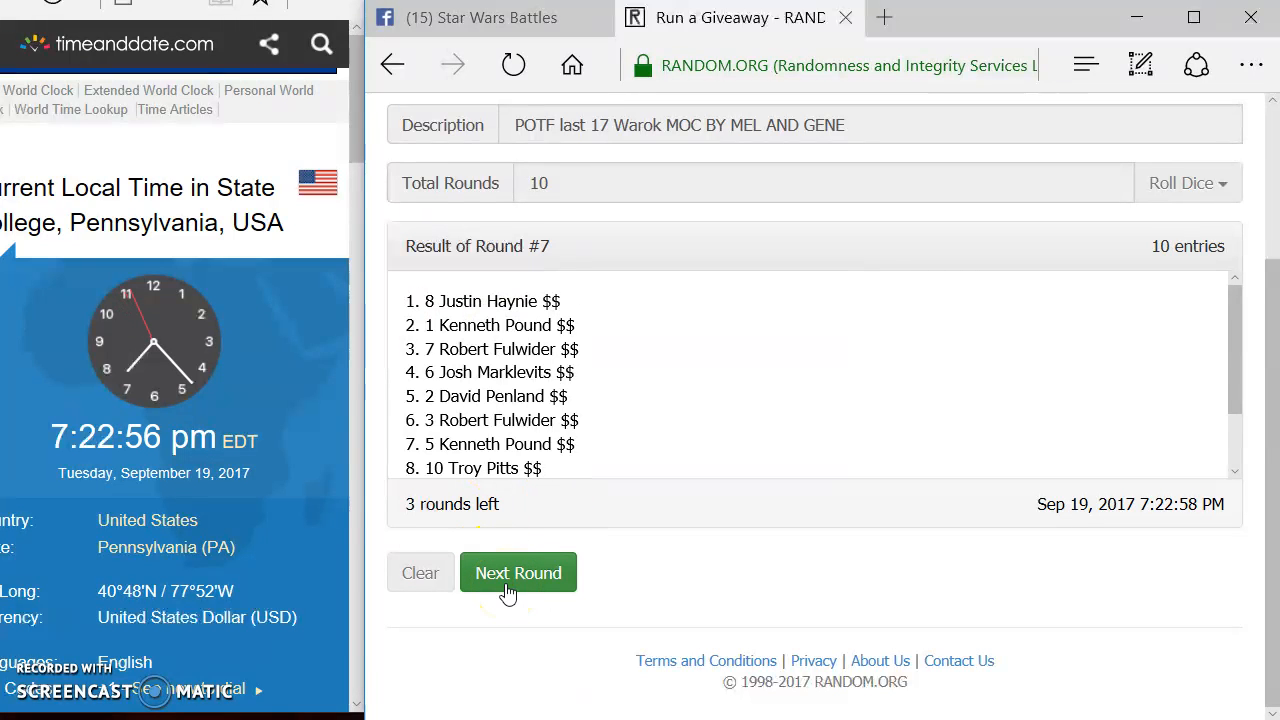
left_click(518, 572)
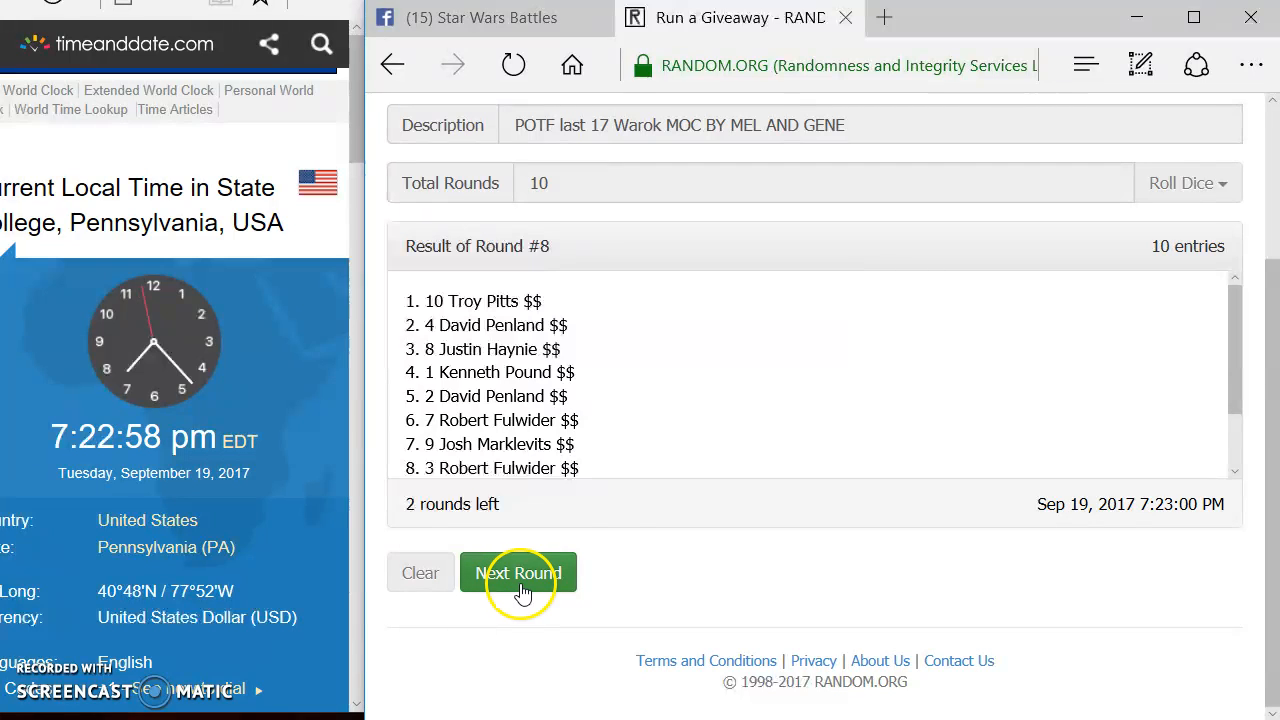
left_click(518, 572)
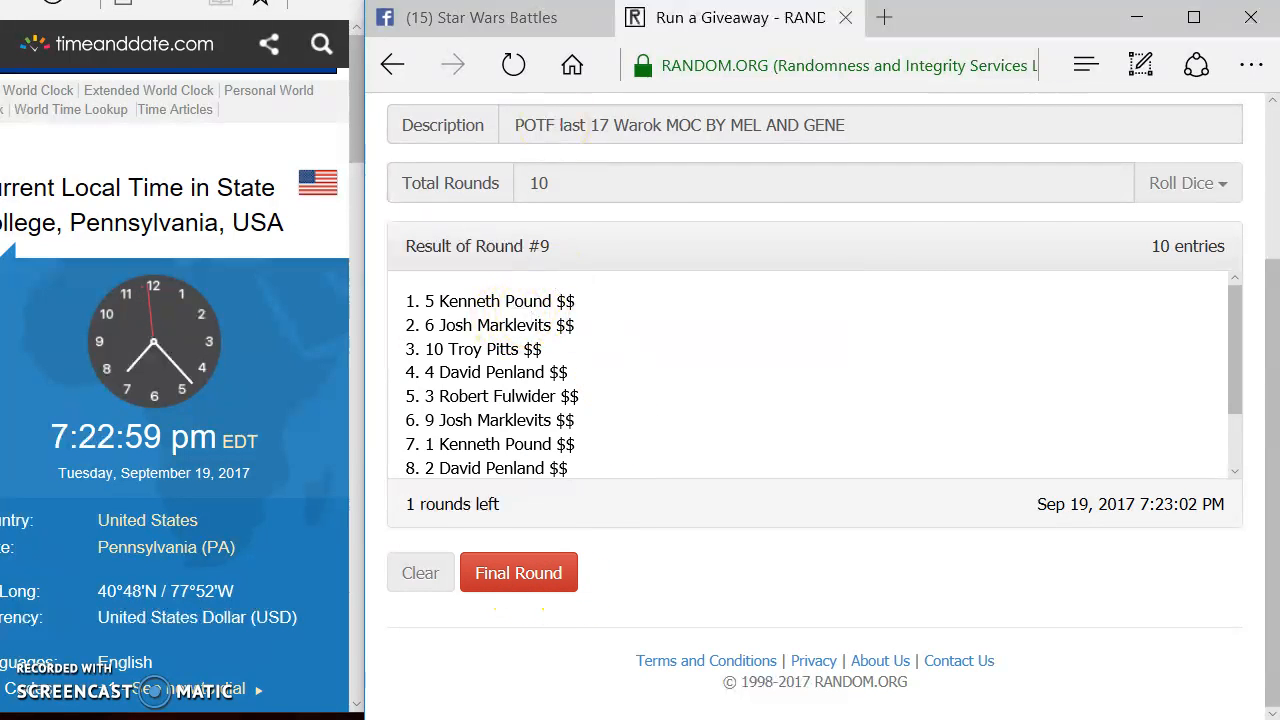
left_click(480, 17)
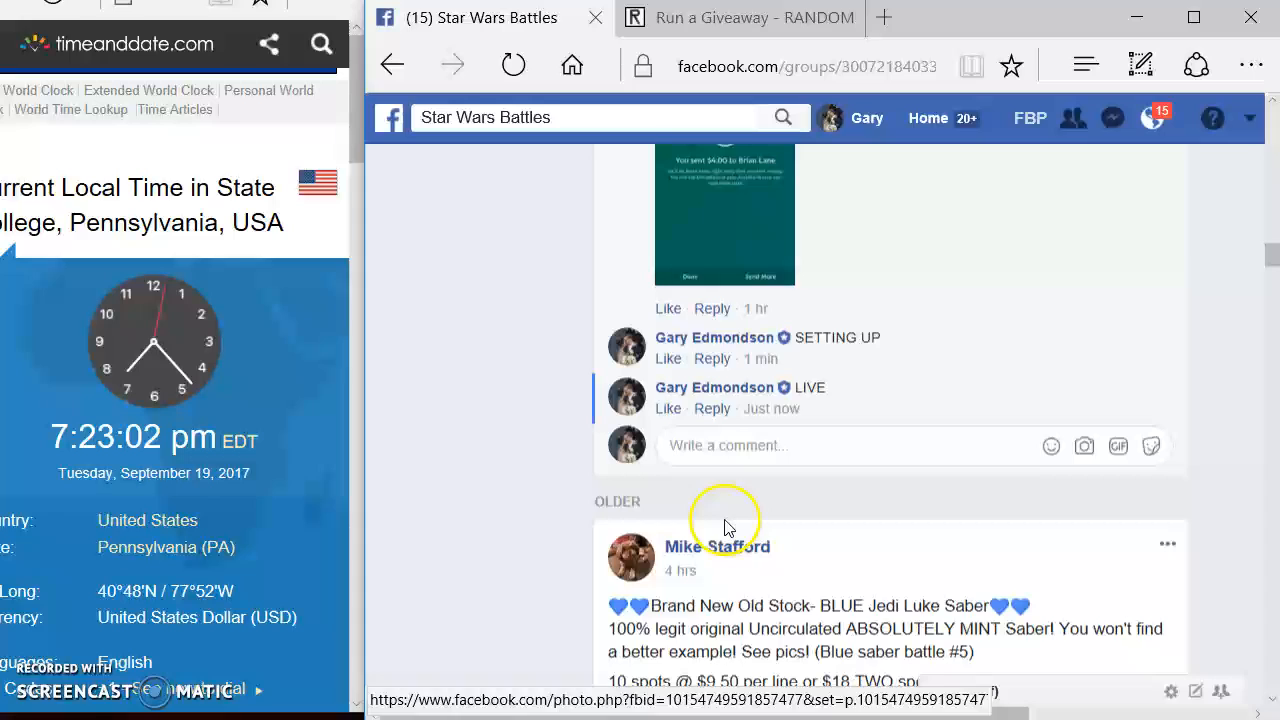
Comment 'FINAL ROUND ---- GOOD' on the group thread and go back to the giveaway
type("FINAL")
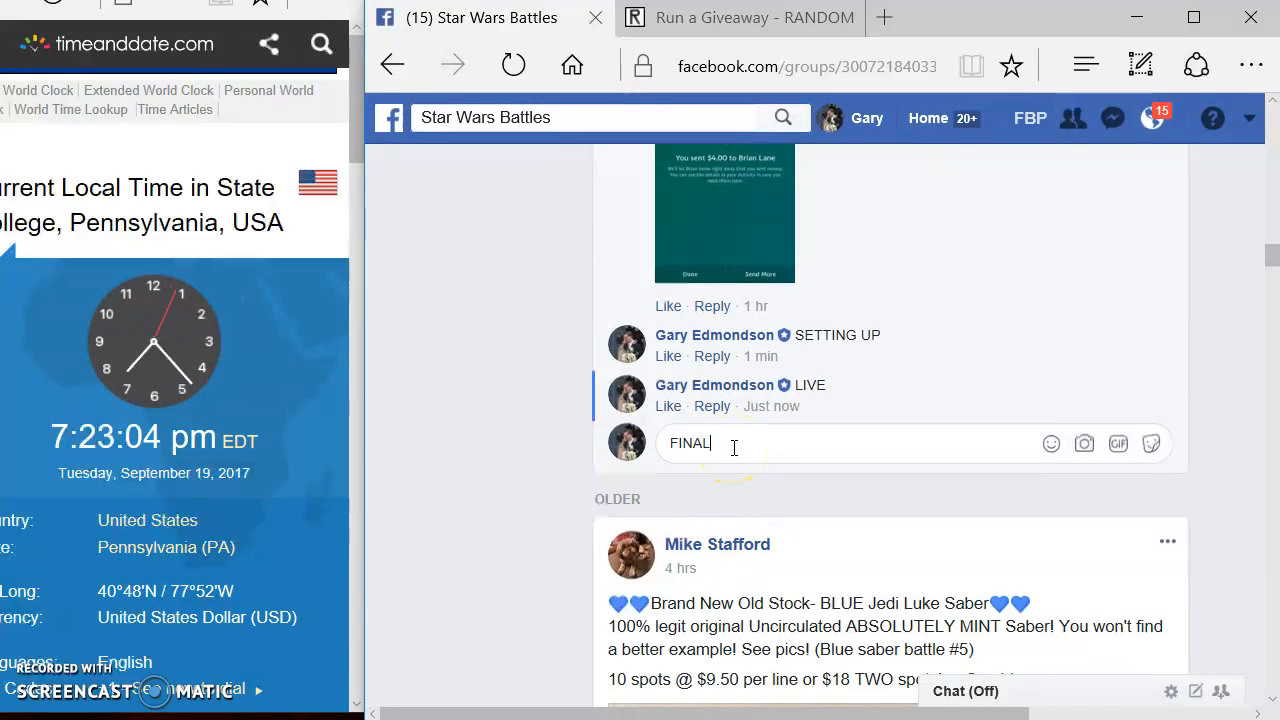
type("ROUND")
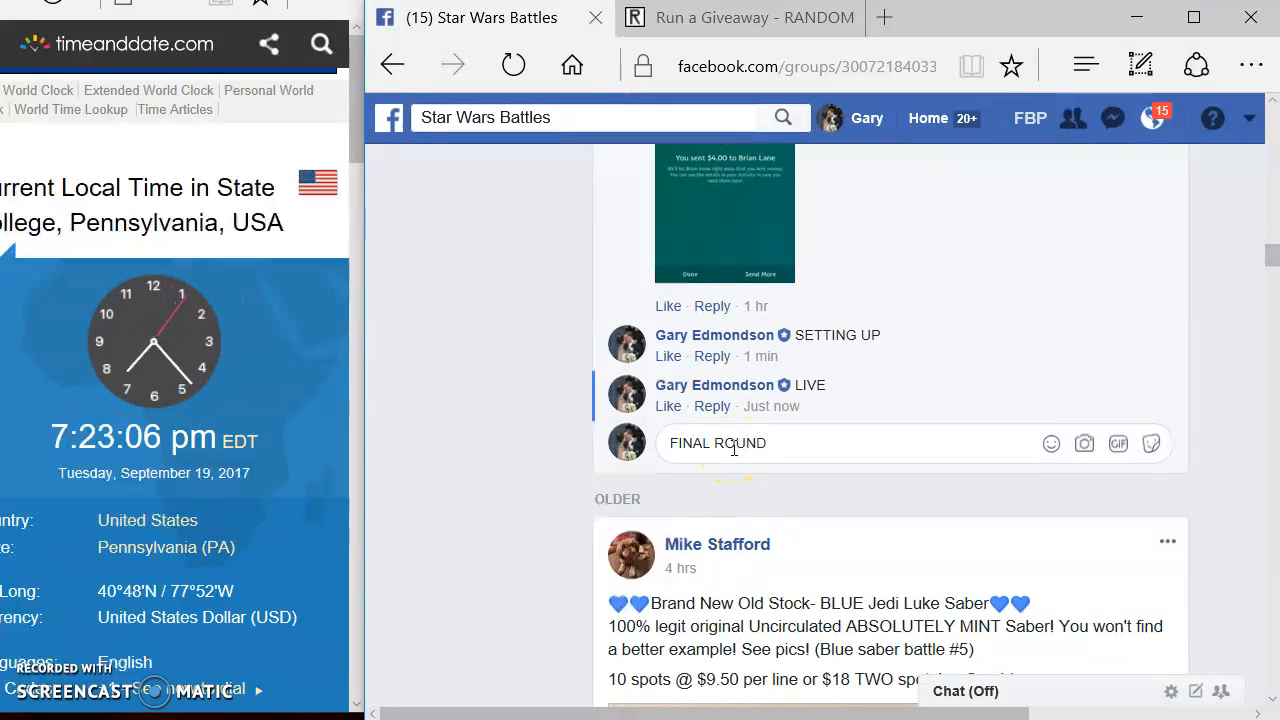
type("---- GOOD")
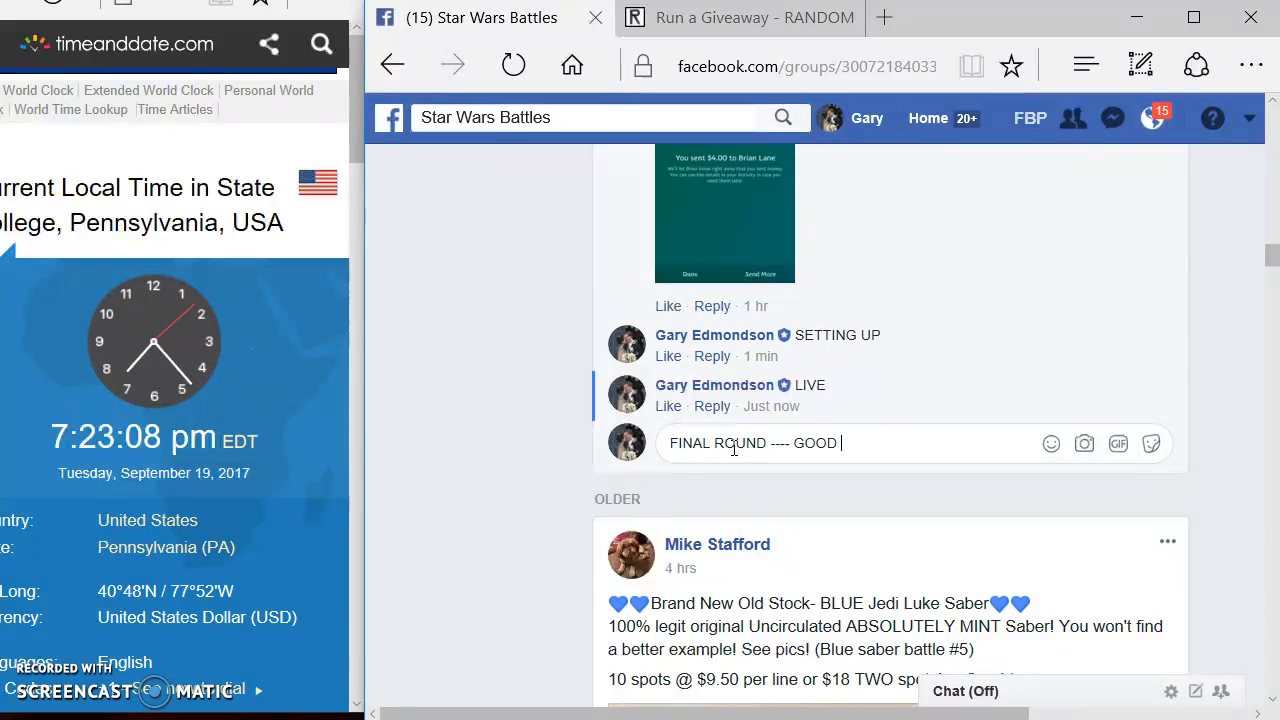
left_click(738, 17)
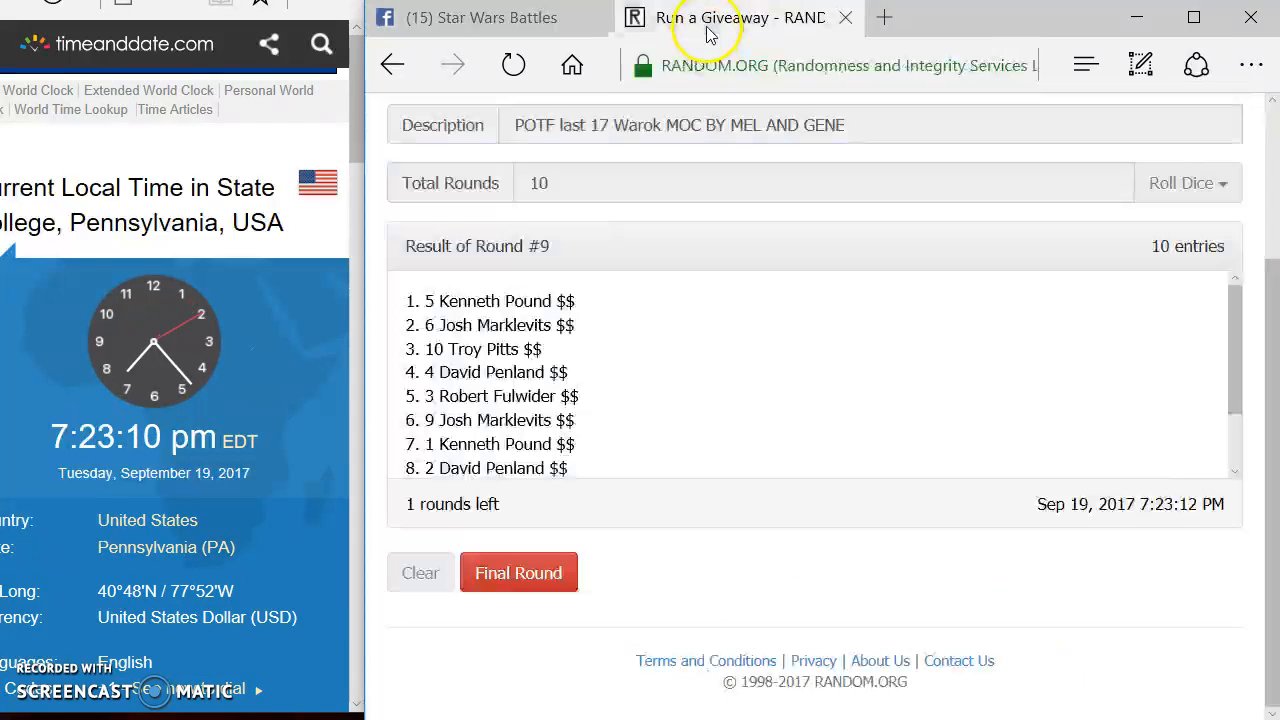
mouse_move(615, 250)
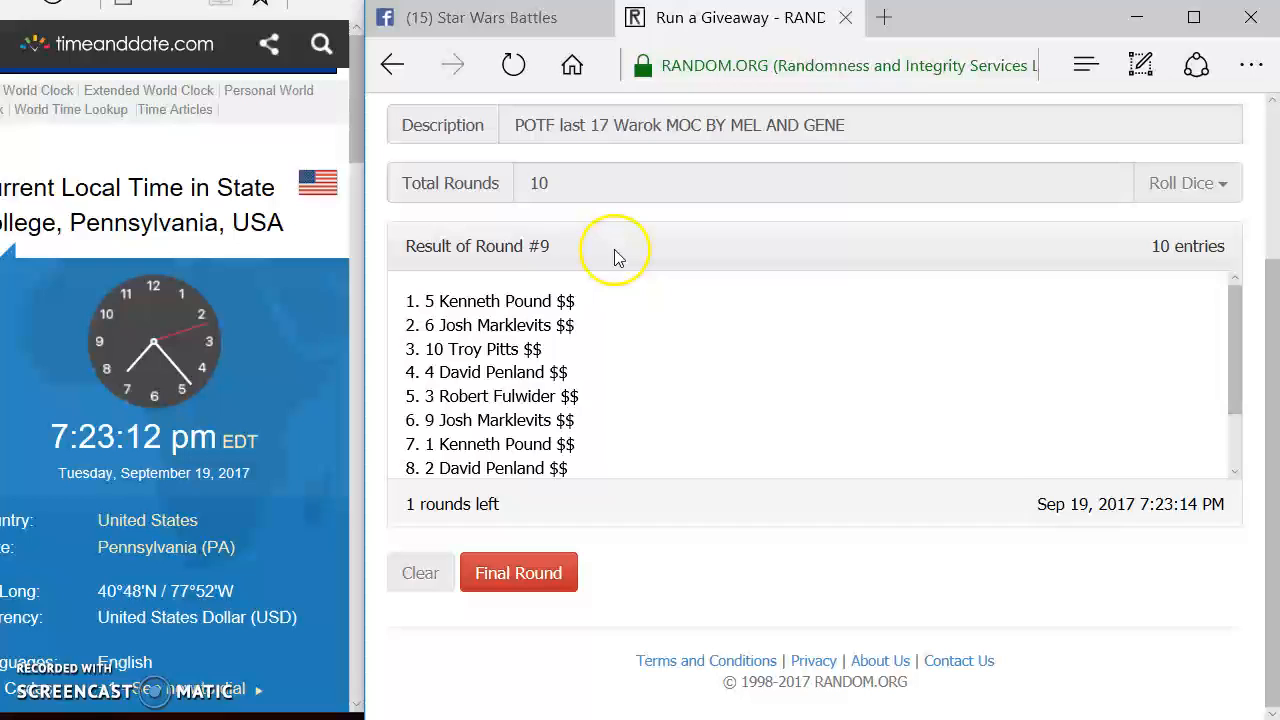
Run round 10 and scroll to the completed giveaway's timestamp and verification code
left_click(518, 572)
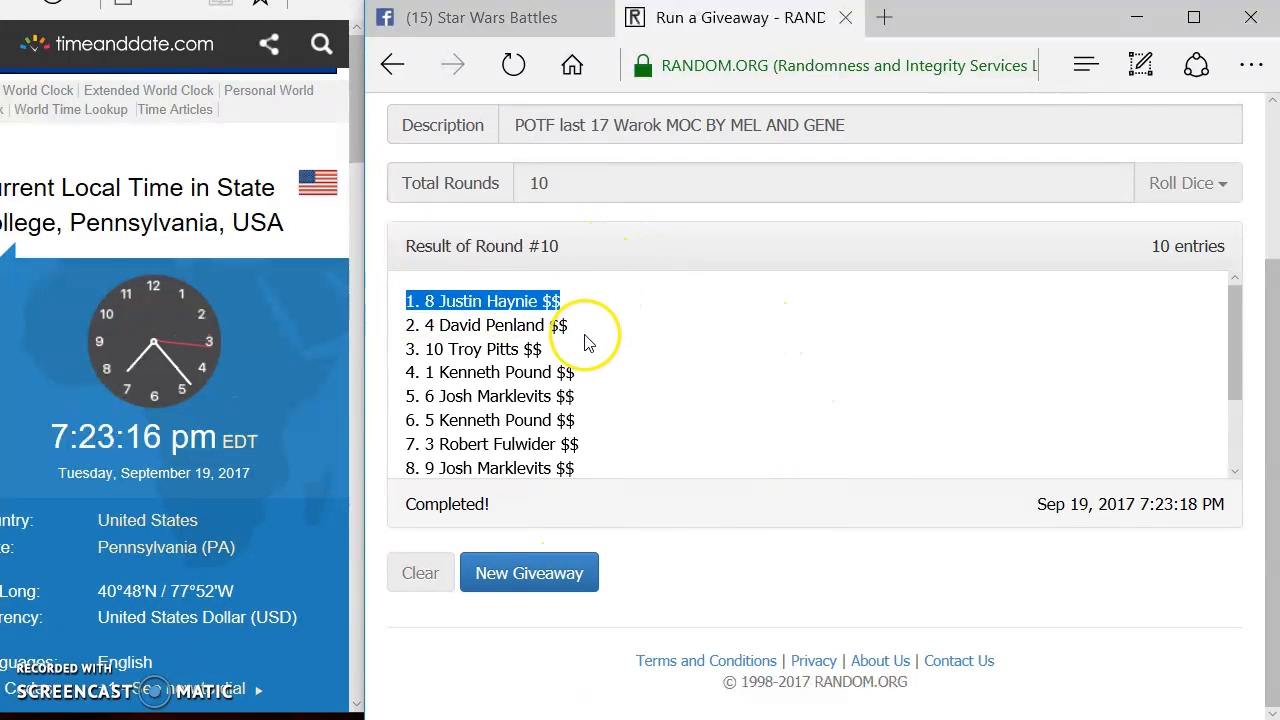
scroll("down", 3)
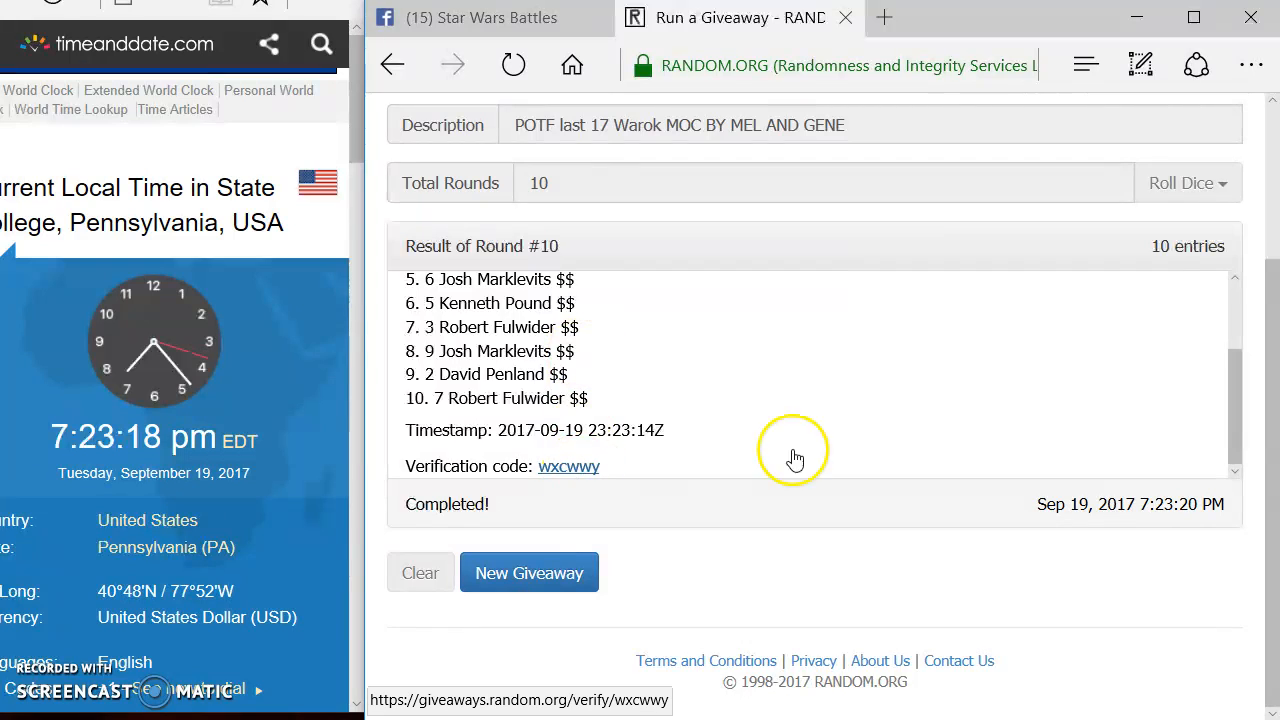
left_click(568, 466)
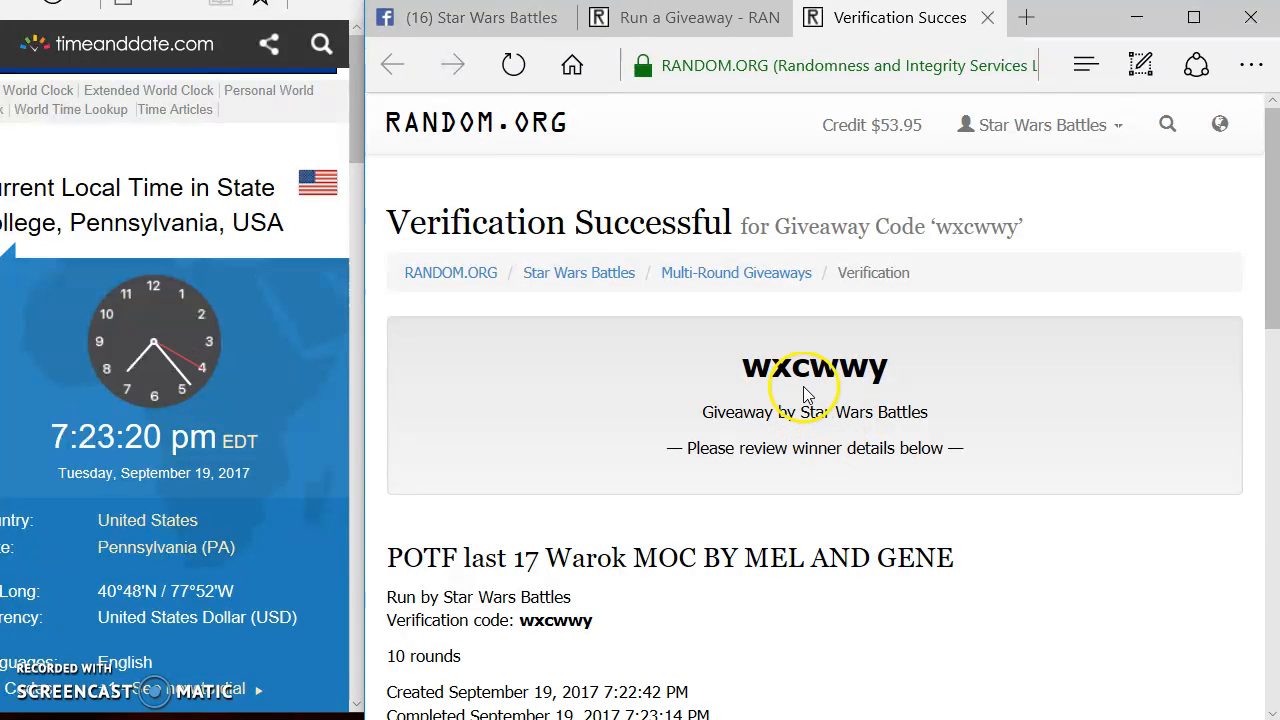
scroll("down", 3)
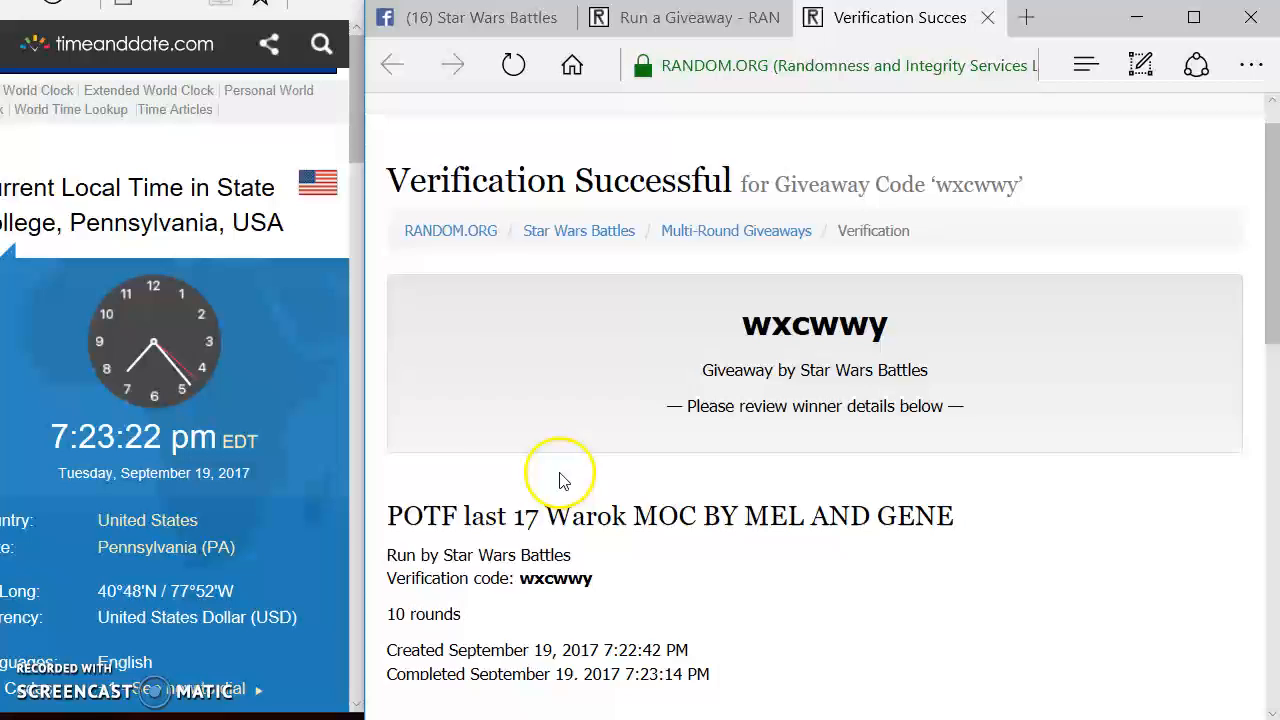
scroll("down", 3)
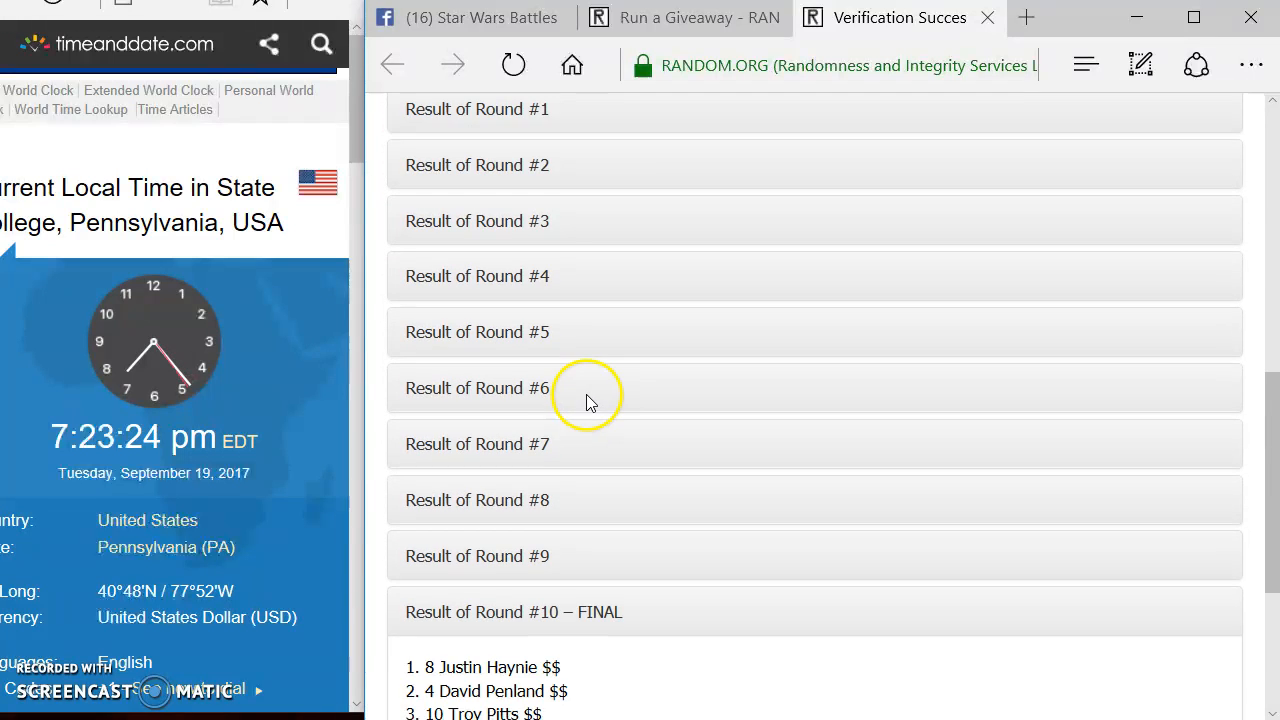
scroll("down", 3)
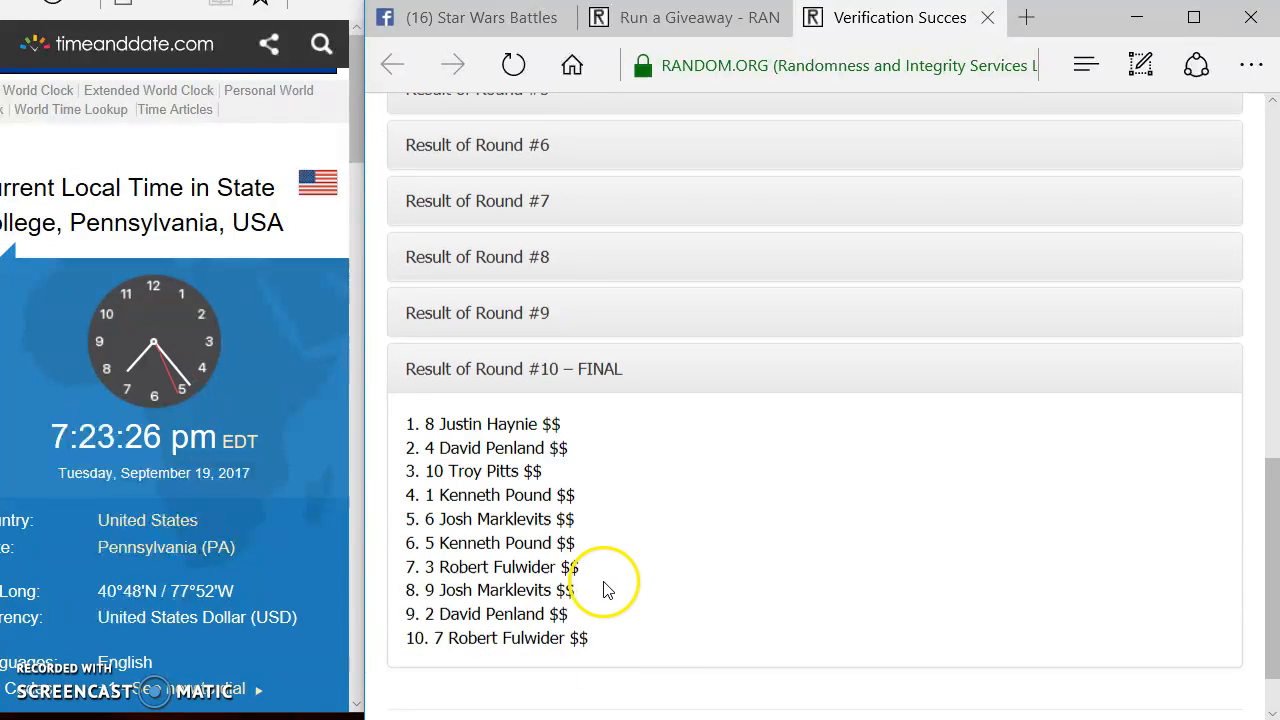
Post a 'DONE' comment on the Star Wars Battles Facebook thread
left_click(465, 17)
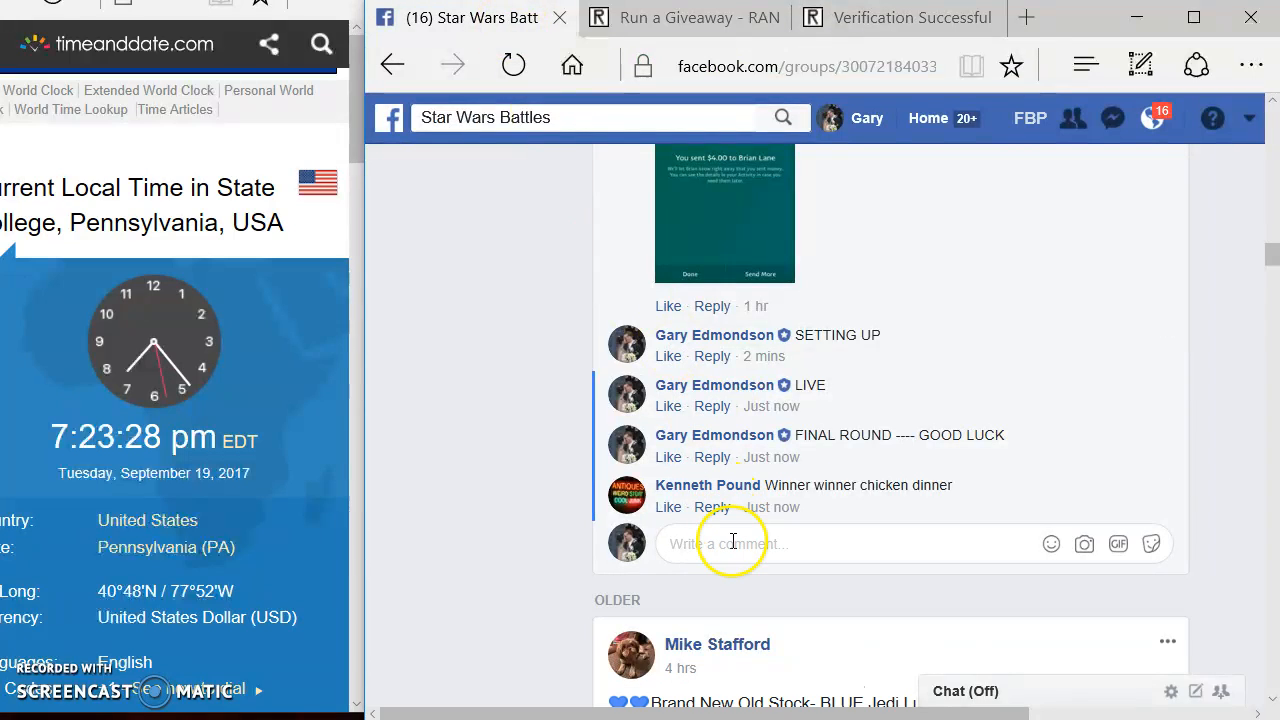
type("DONE")
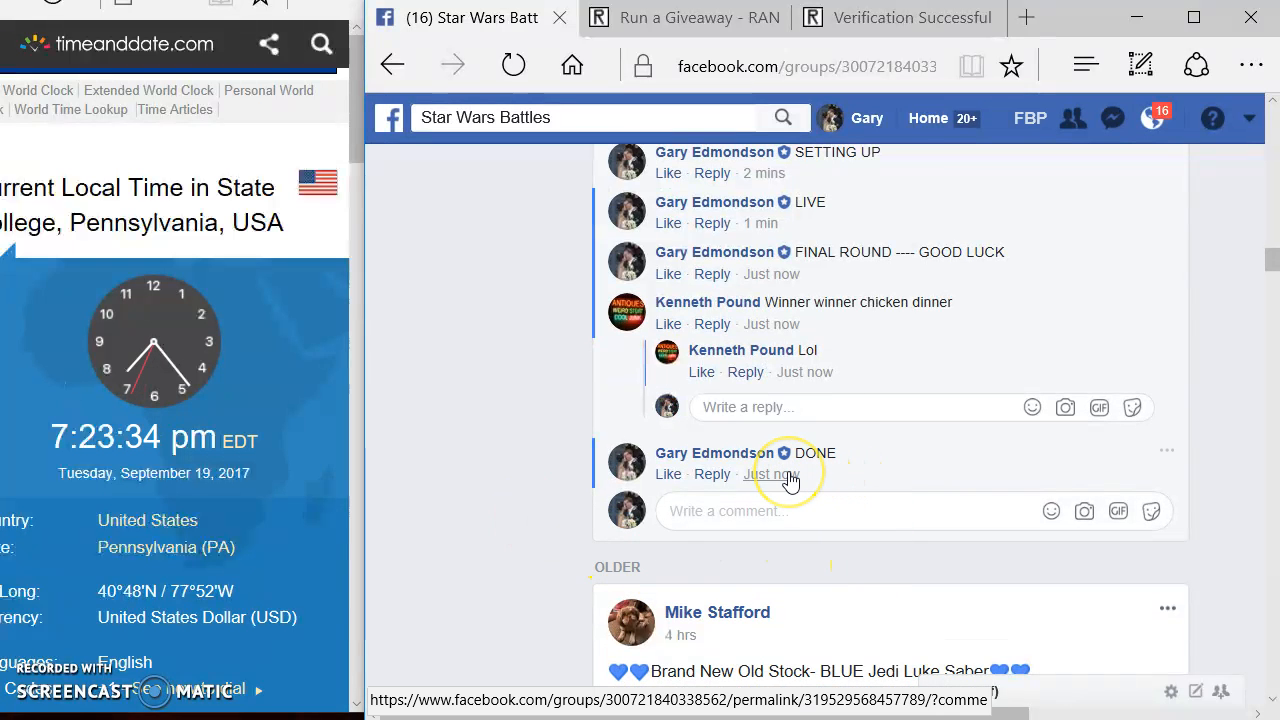
mouse_move(771, 473)
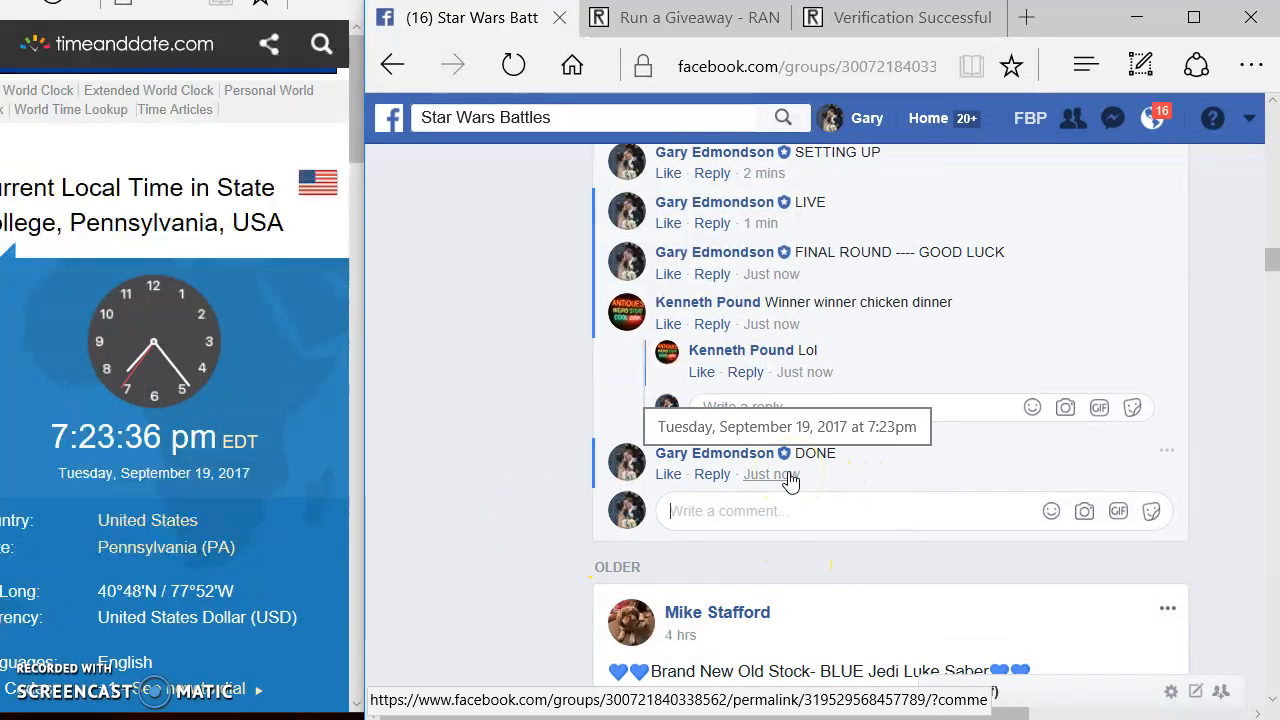
mouse_move(450, 500)
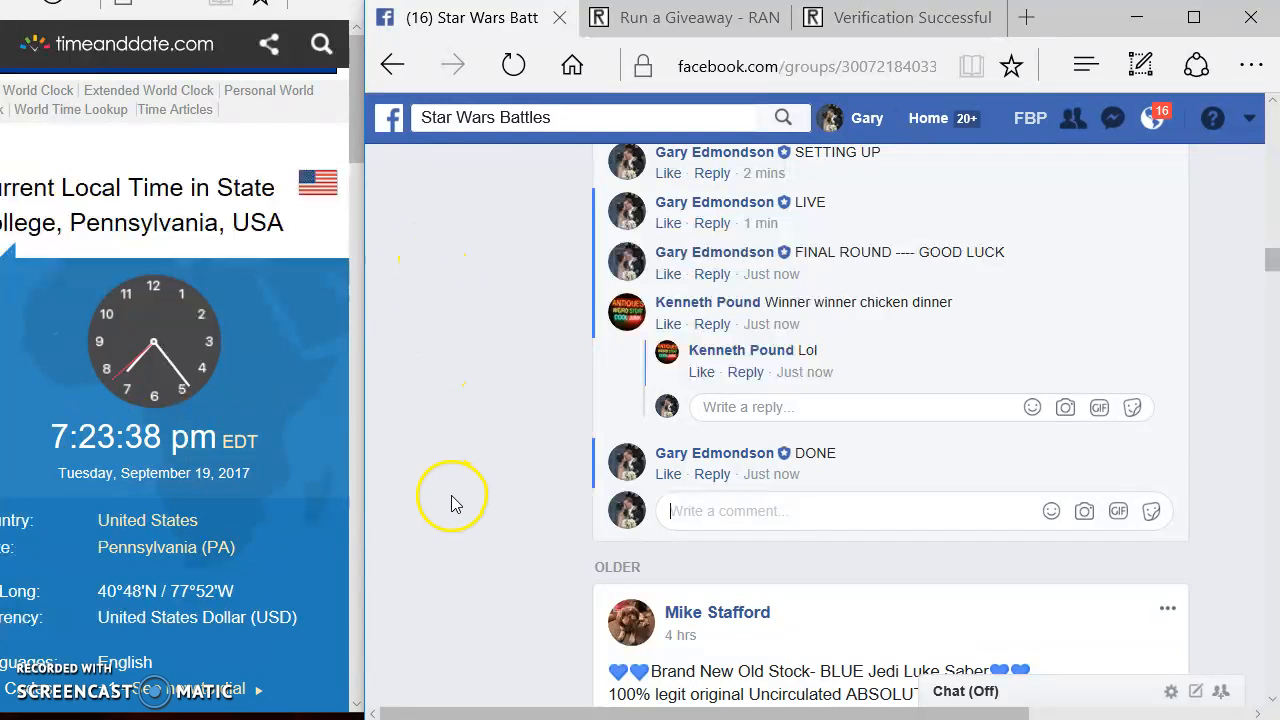